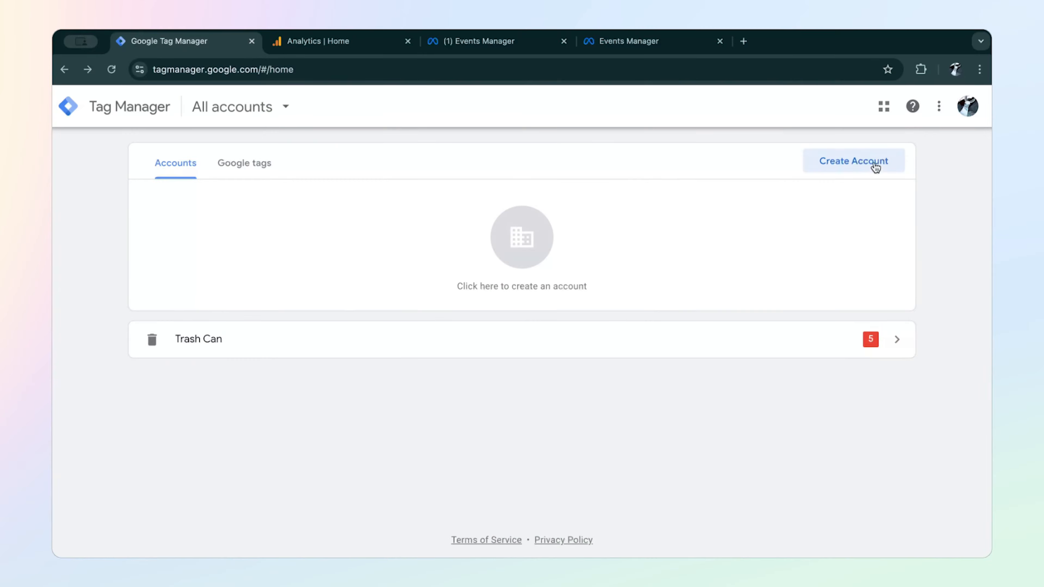
Start a new account 'Jasper's Market' with a container 'Web Container' targeting Web.
click(854, 160)
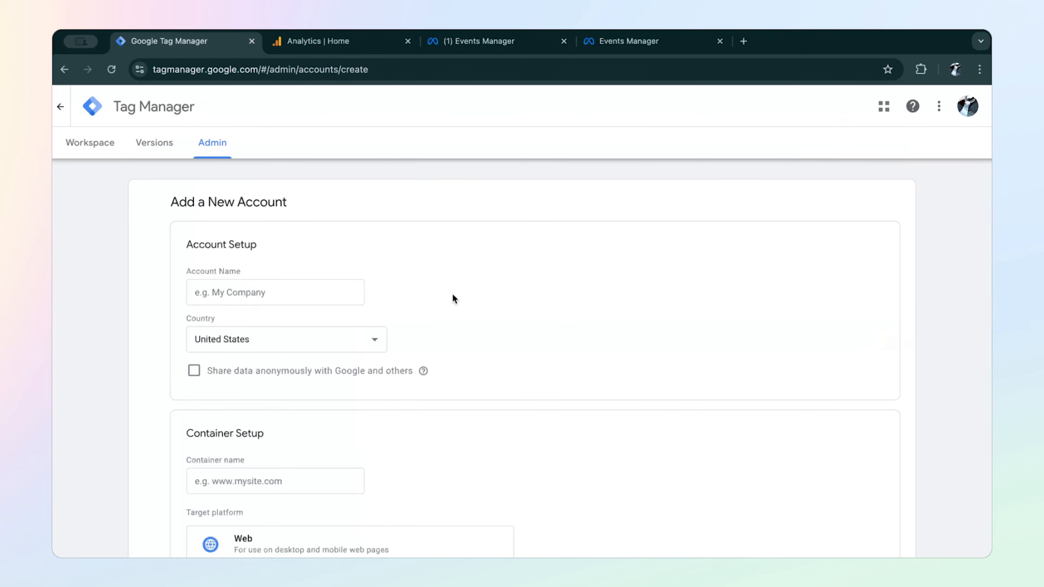
text(Jaspe)
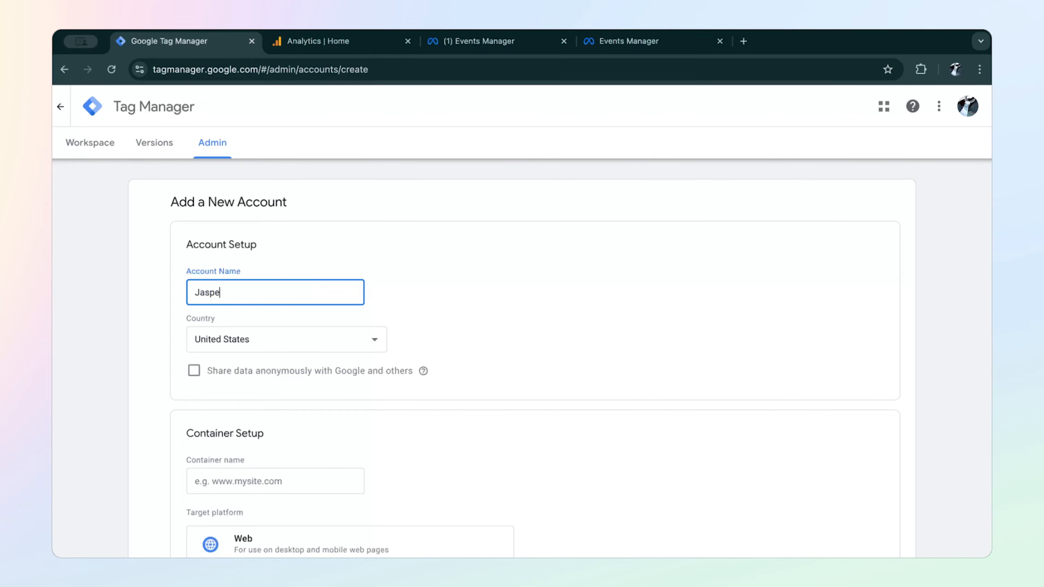
text(r's Market)
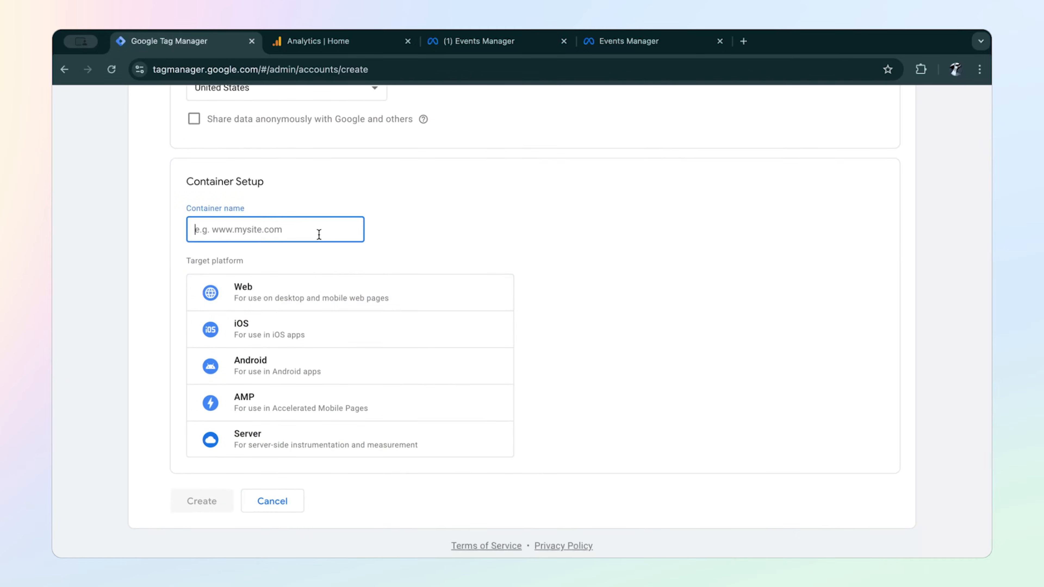
text(Web)
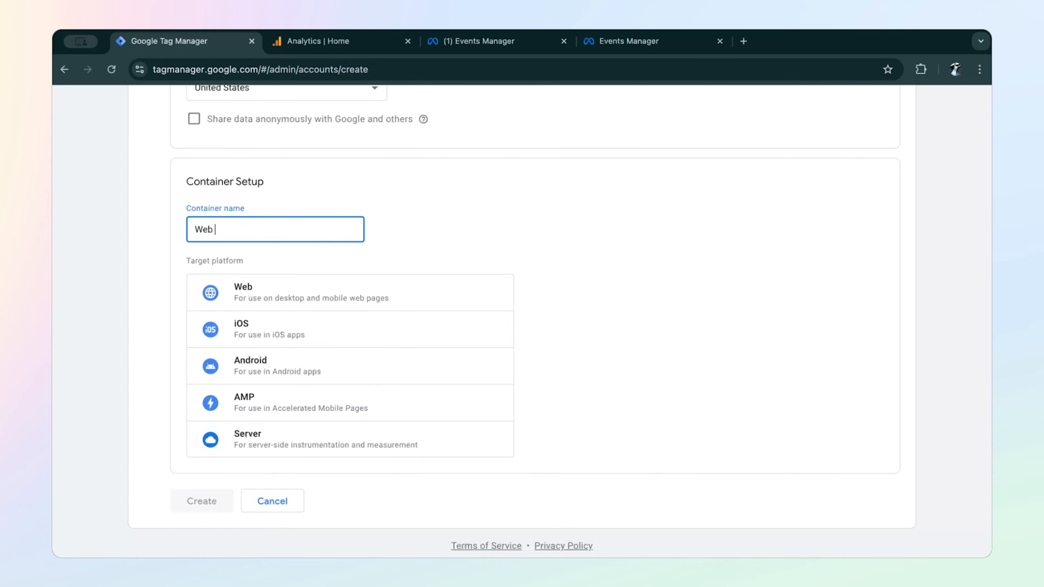
text(Container)
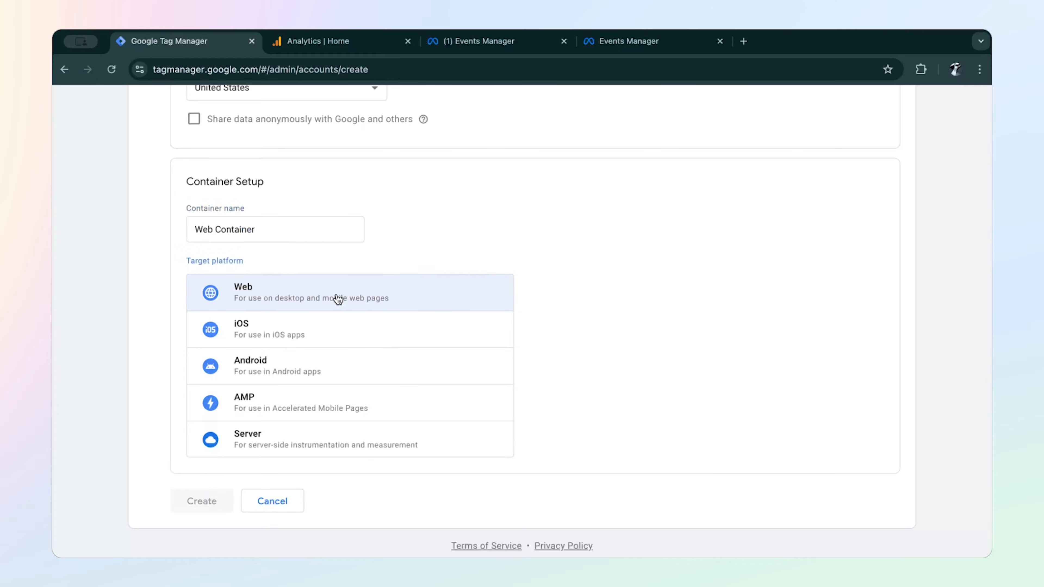
click(346, 292)
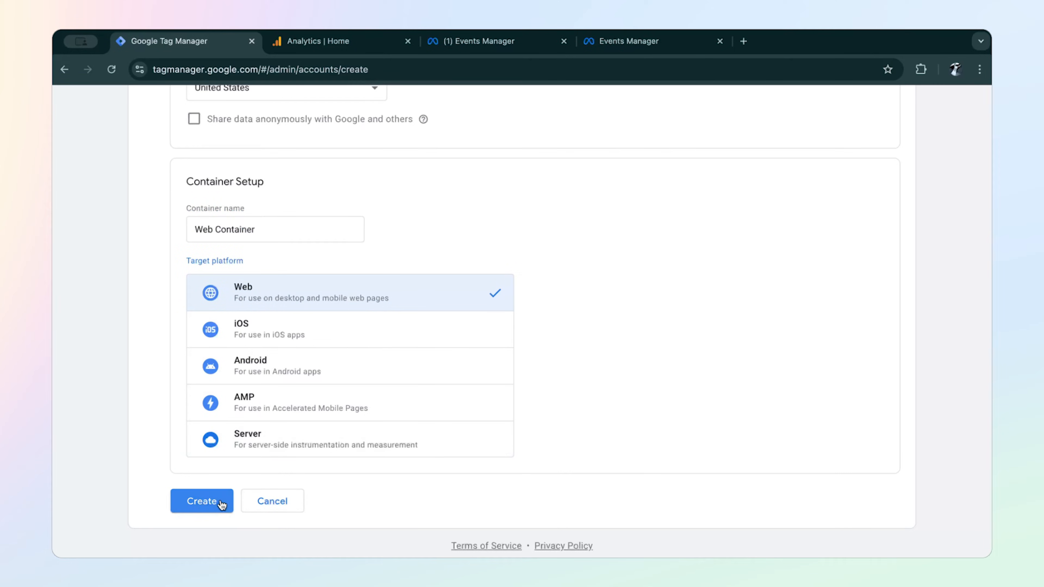
Create the account, accepting the data processing and service terms.
click(202, 501)
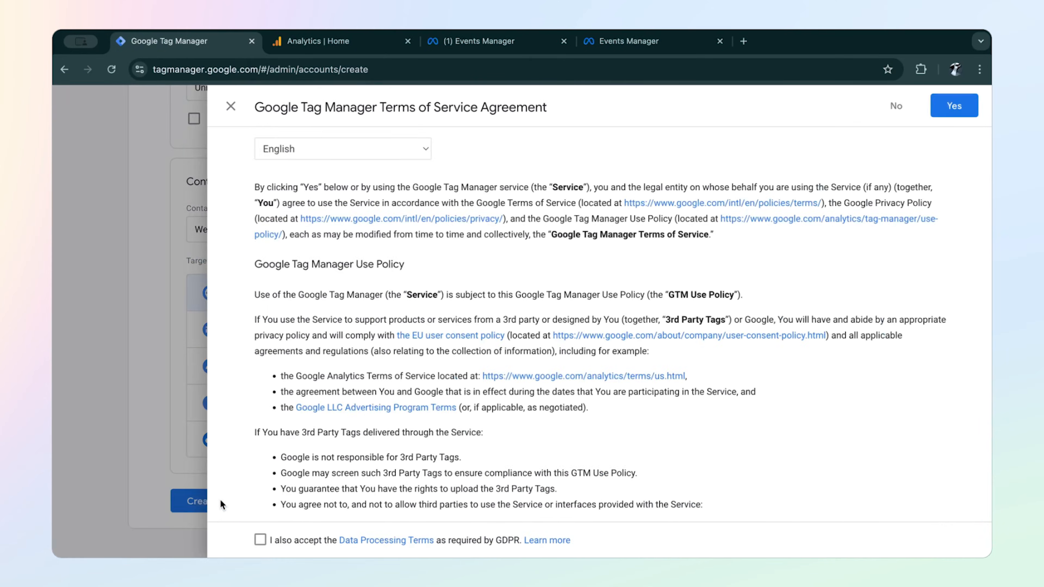
click(260, 540)
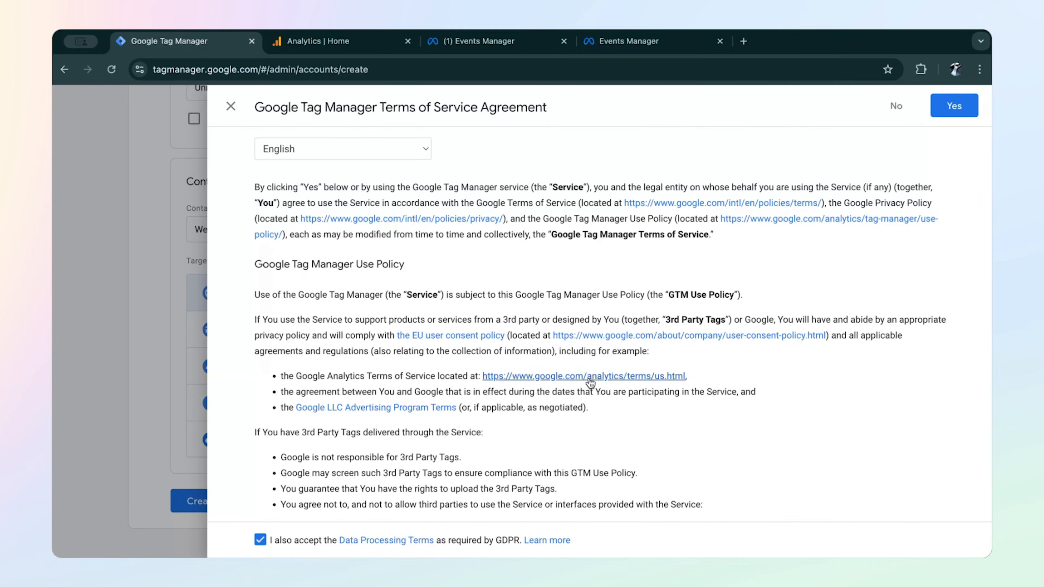
click(953, 105)
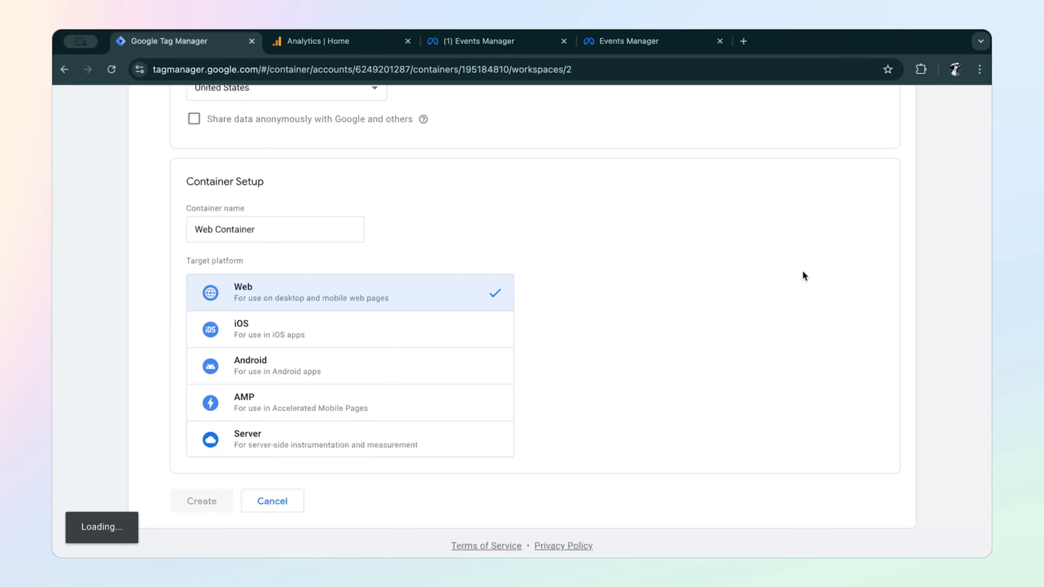
Dismiss the install-code instructions and return to the All accounts overview.
click(202, 501)
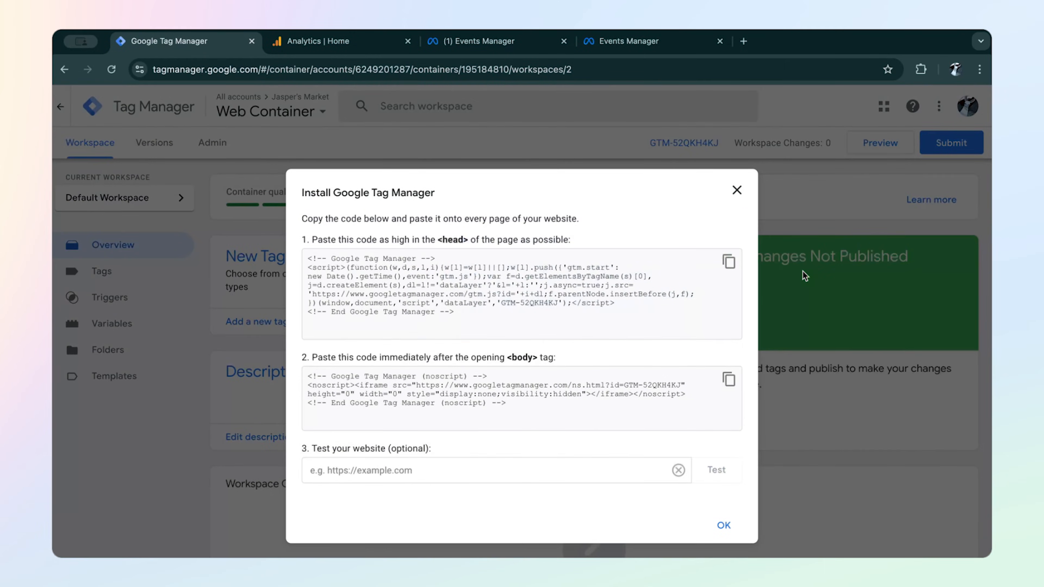
mouse_move(672, 365)
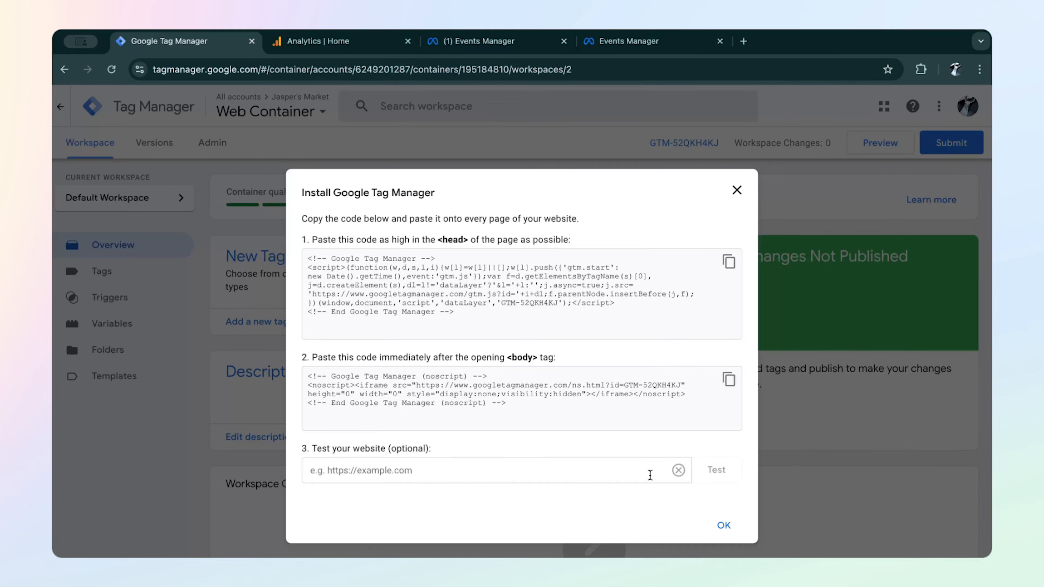
click(724, 525)
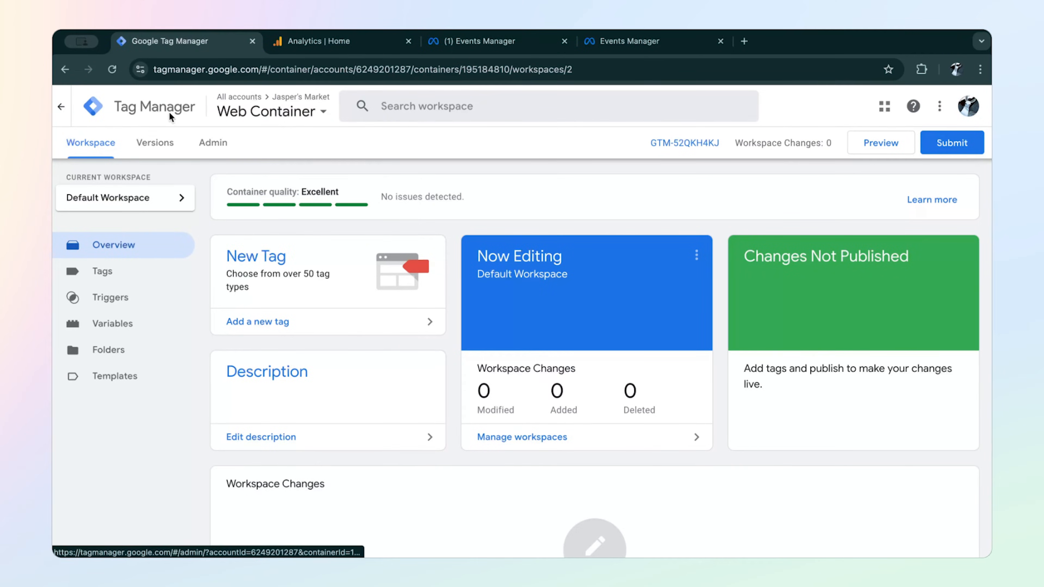
click(61, 106)
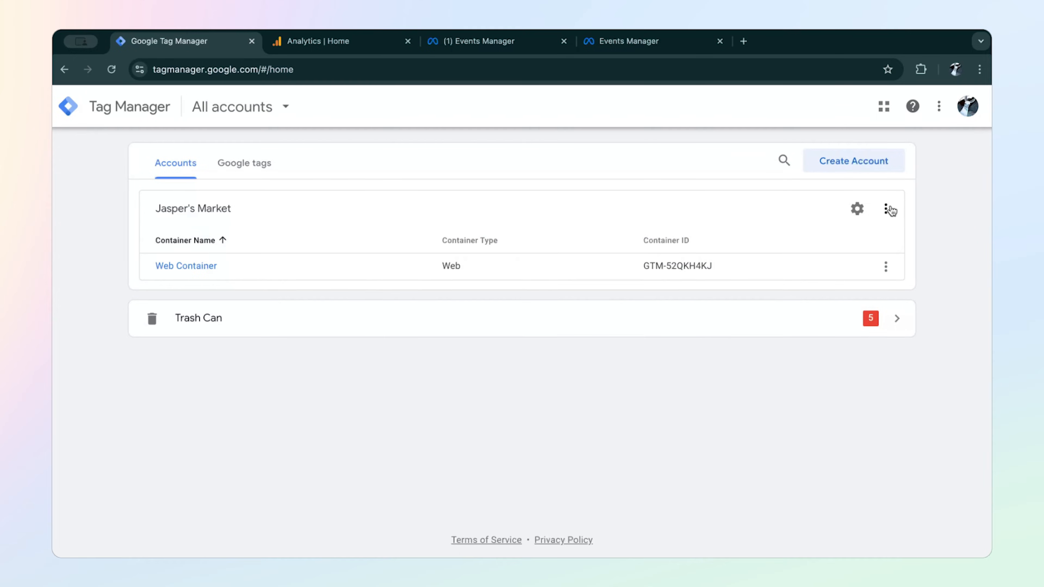
Add a second container 'Server Container' targeting Server to the account and create it.
click(886, 208)
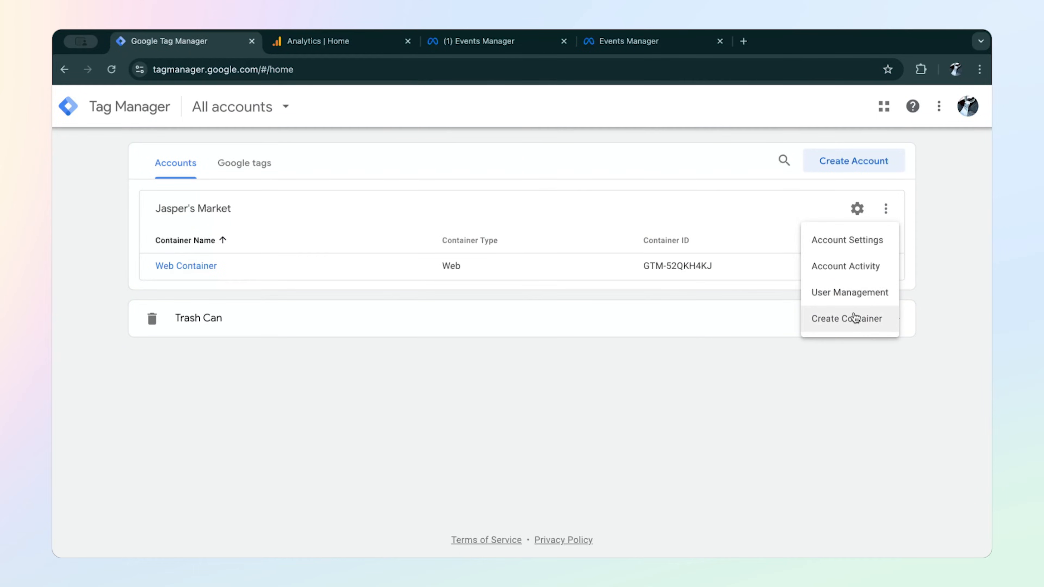
click(847, 318)
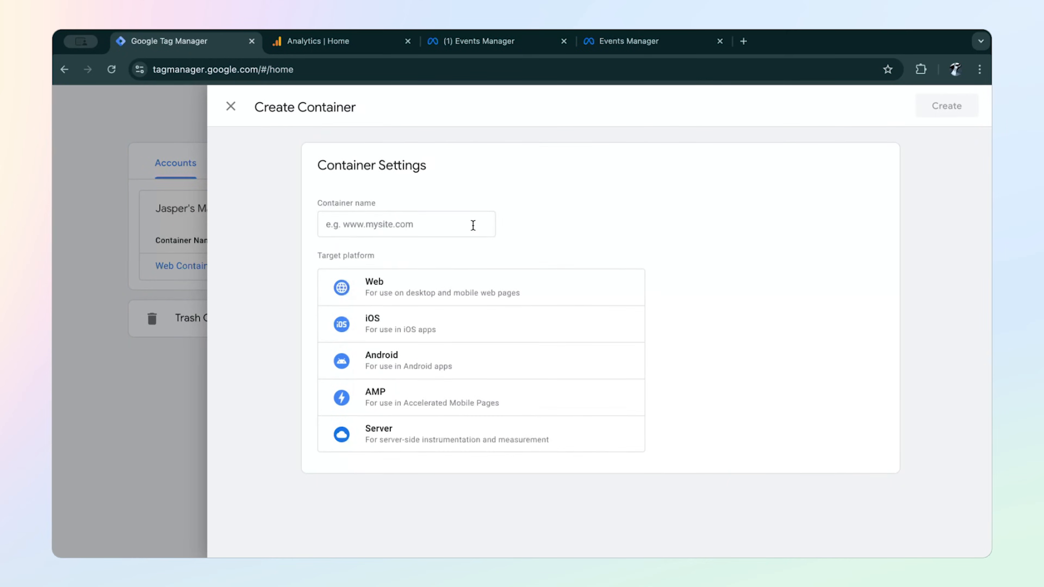
text(Server Co)
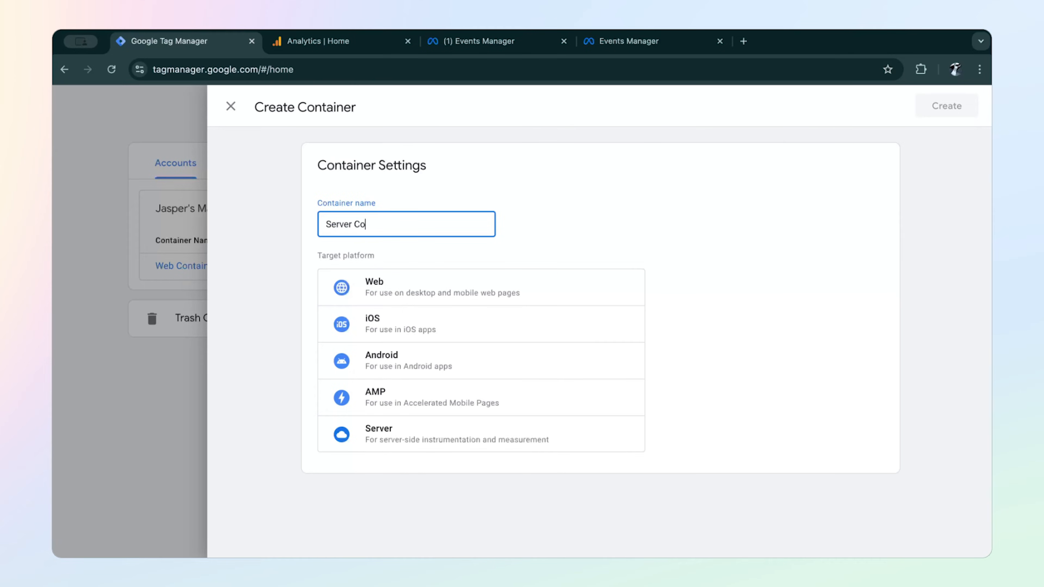
text(ntainer)
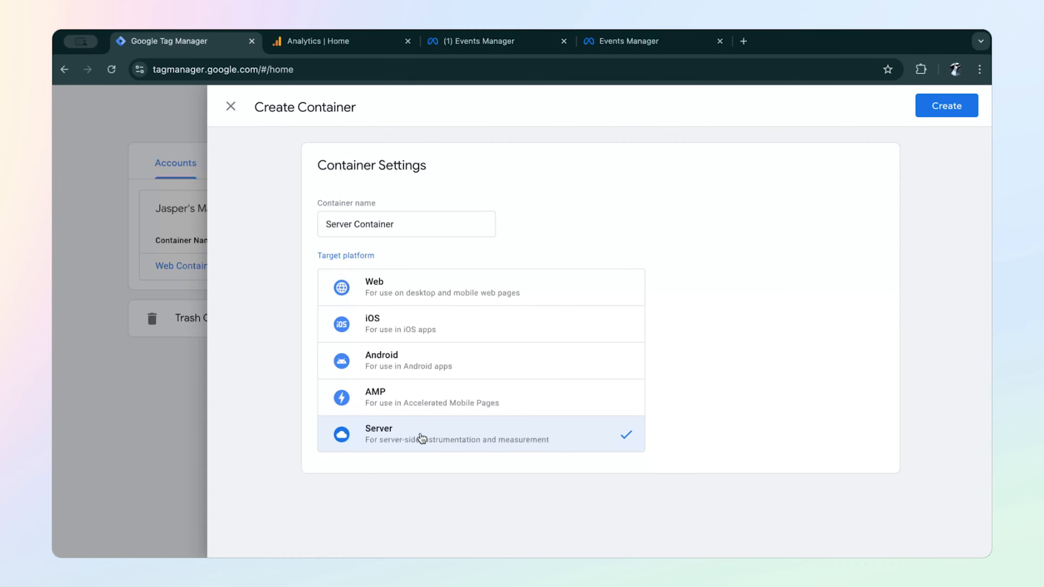
click(946, 105)
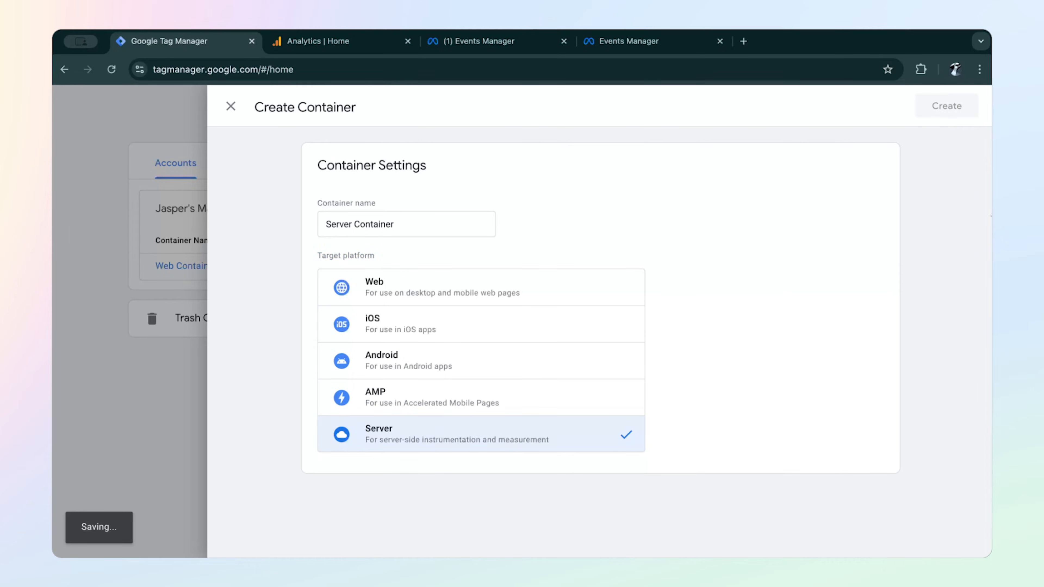
click(946, 105)
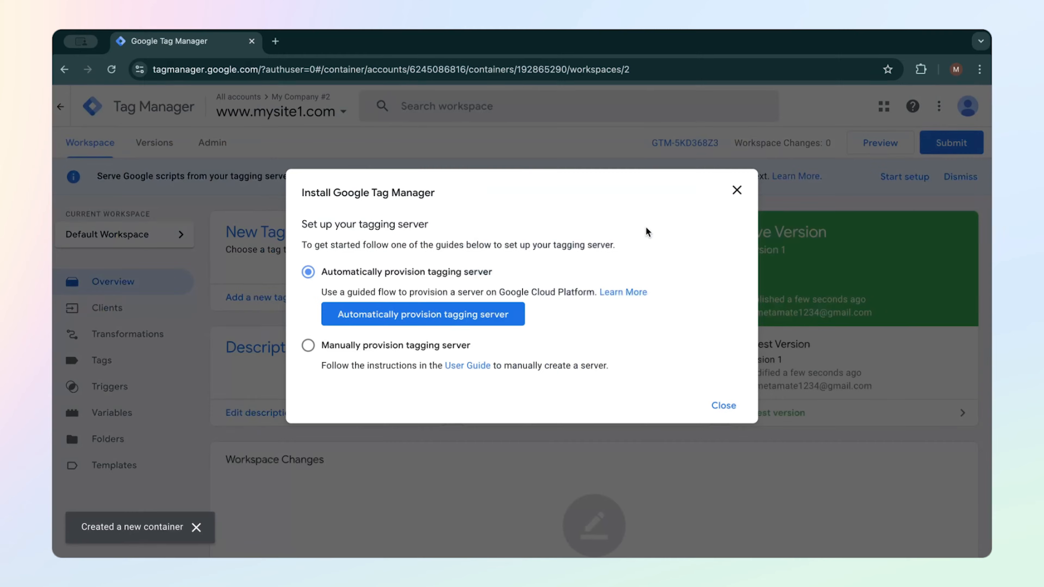
mouse_move(470, 300)
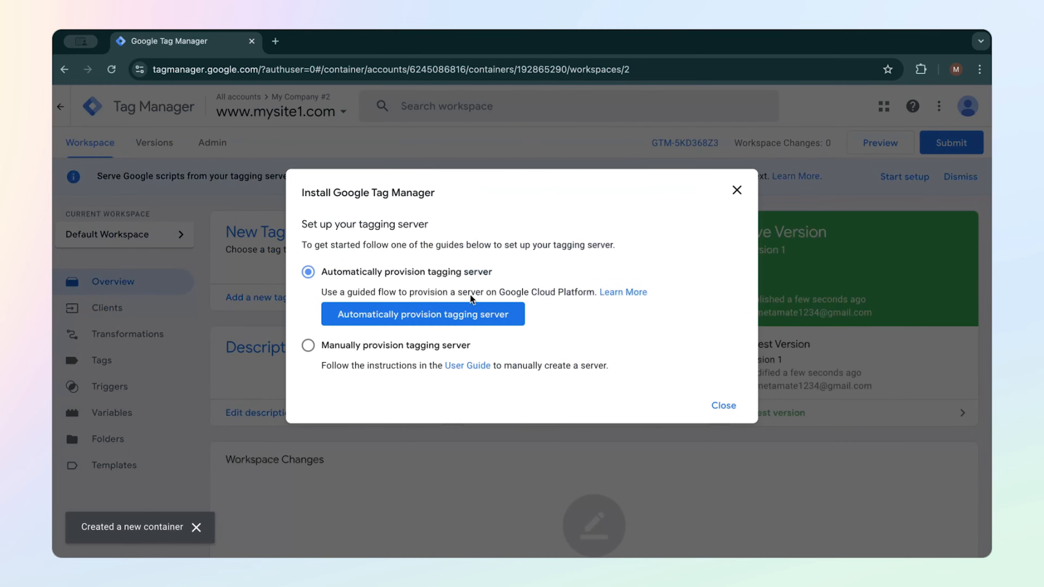
Automatically provision the tagging server, then reopen the container's installation details.
click(422, 314)
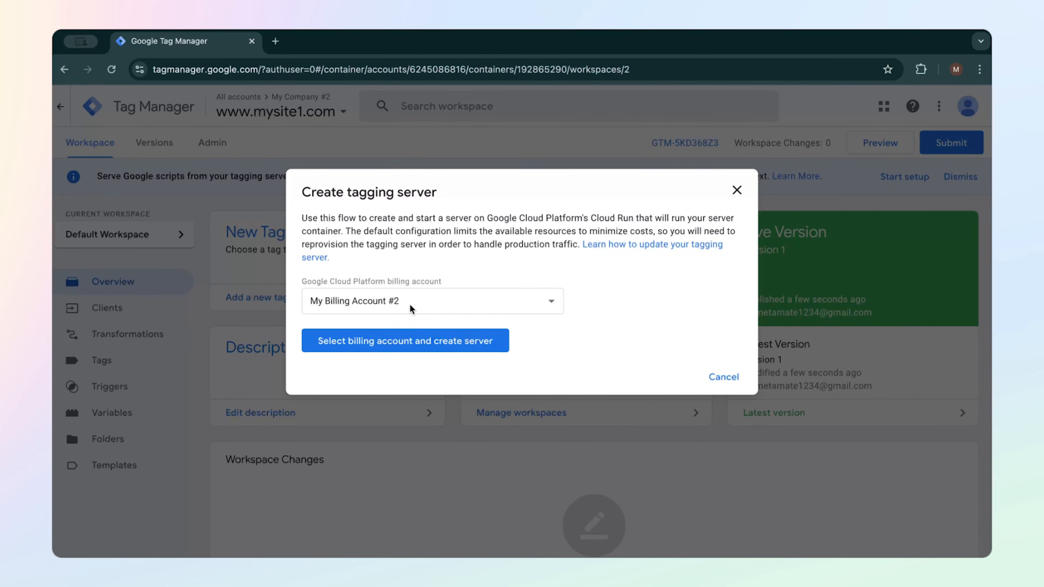
click(404, 340)
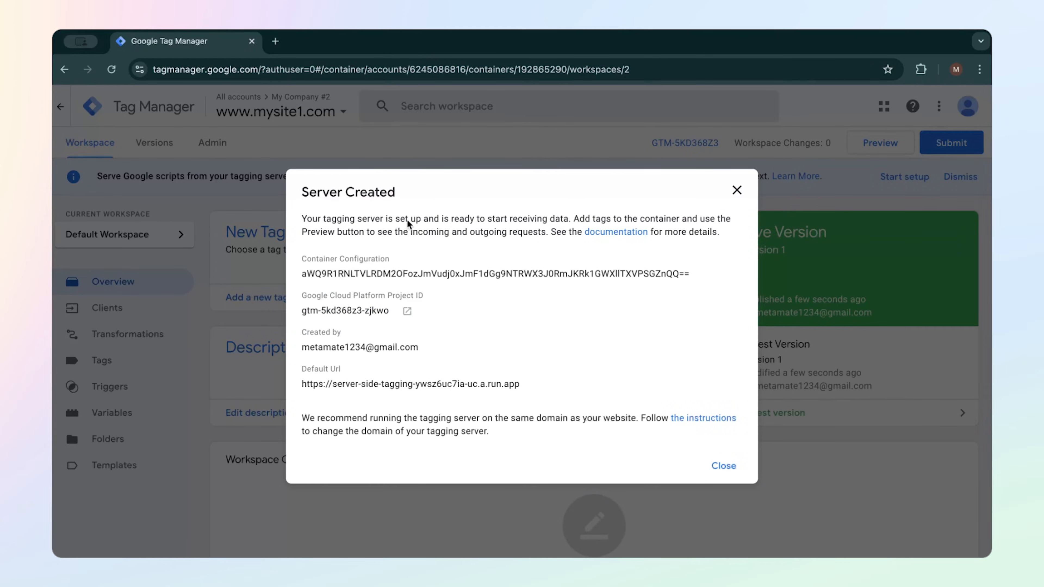
mouse_move(476, 247)
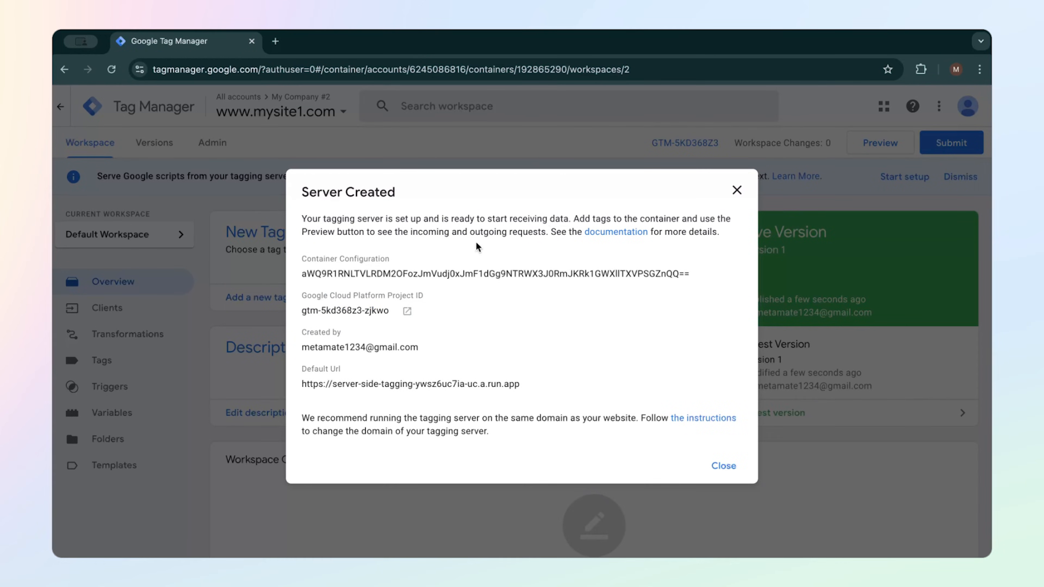
mouse_move(358, 320)
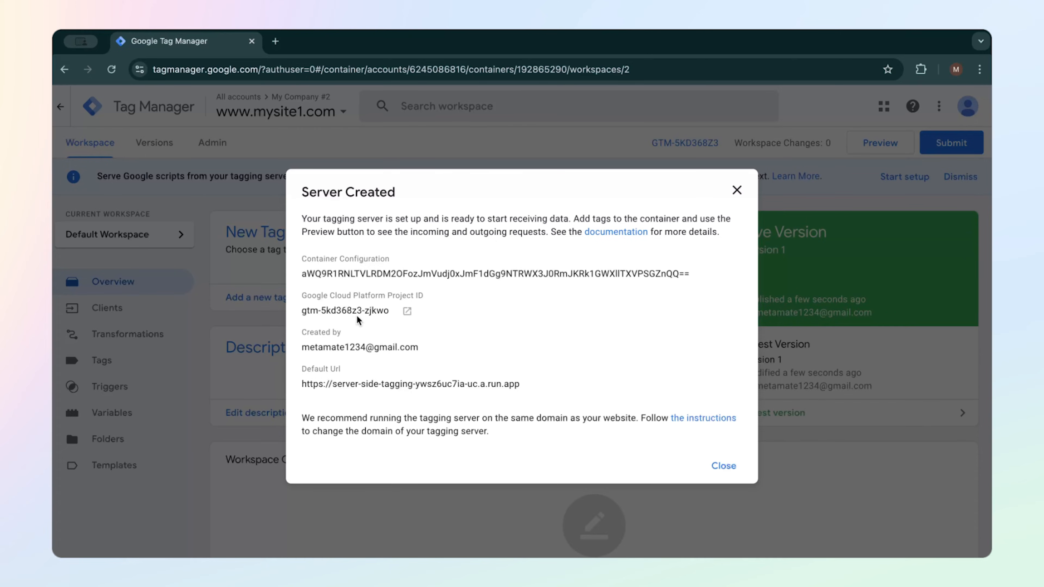
mouse_move(303, 389)
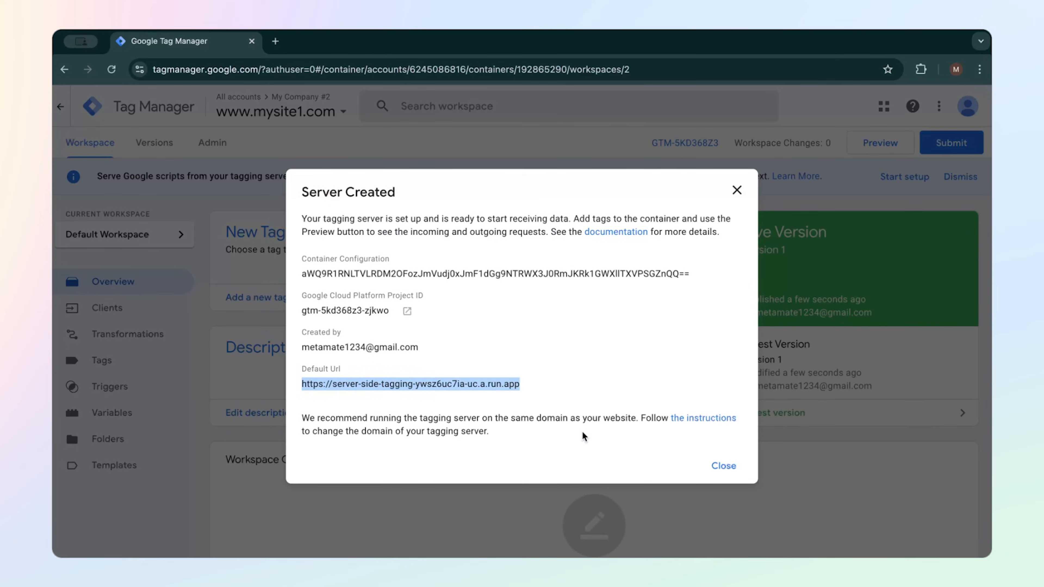
click(724, 466)
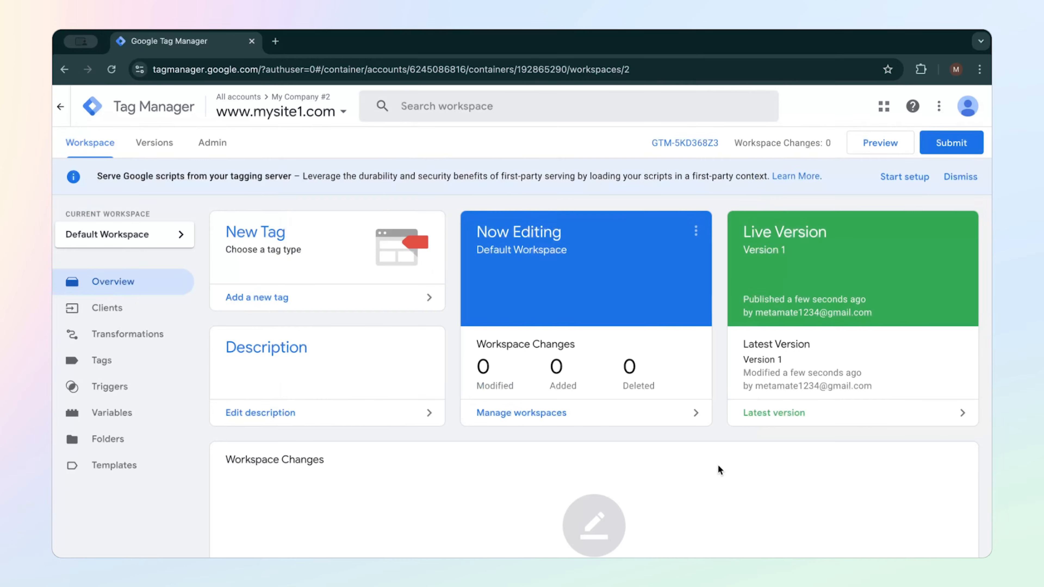
mouse_move(689, 166)
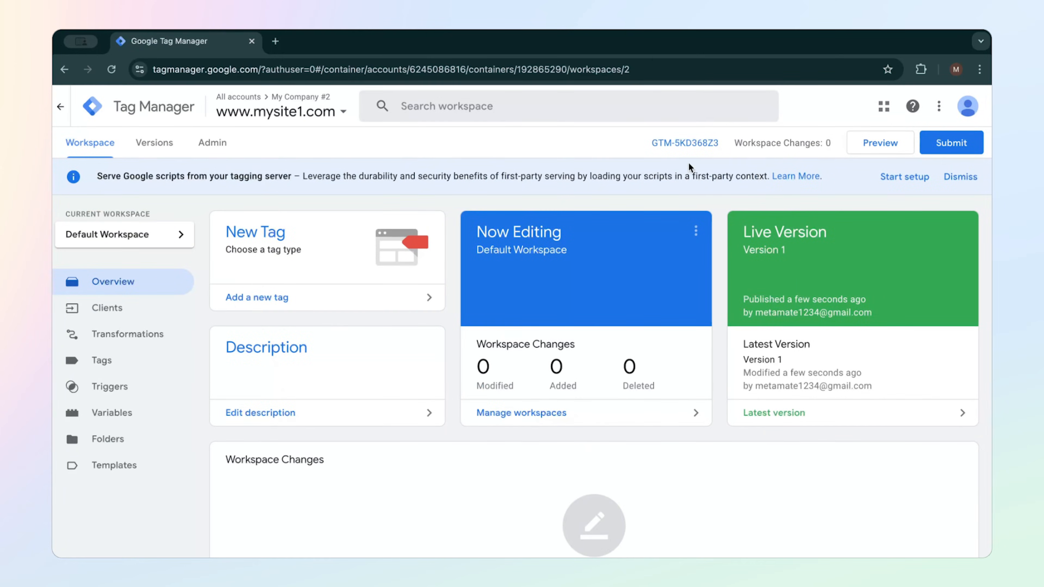
click(684, 143)
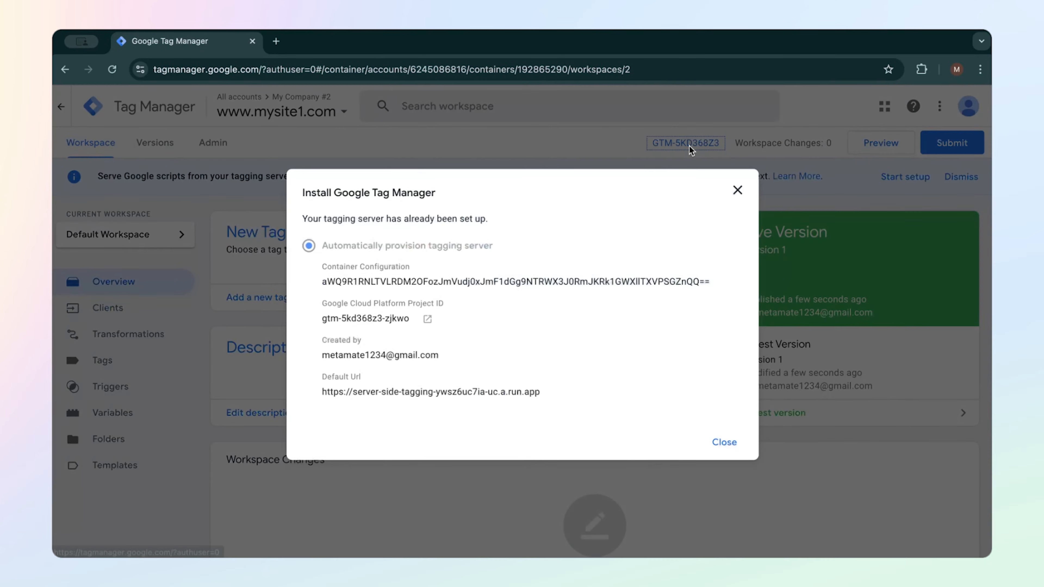
mouse_move(502, 387)
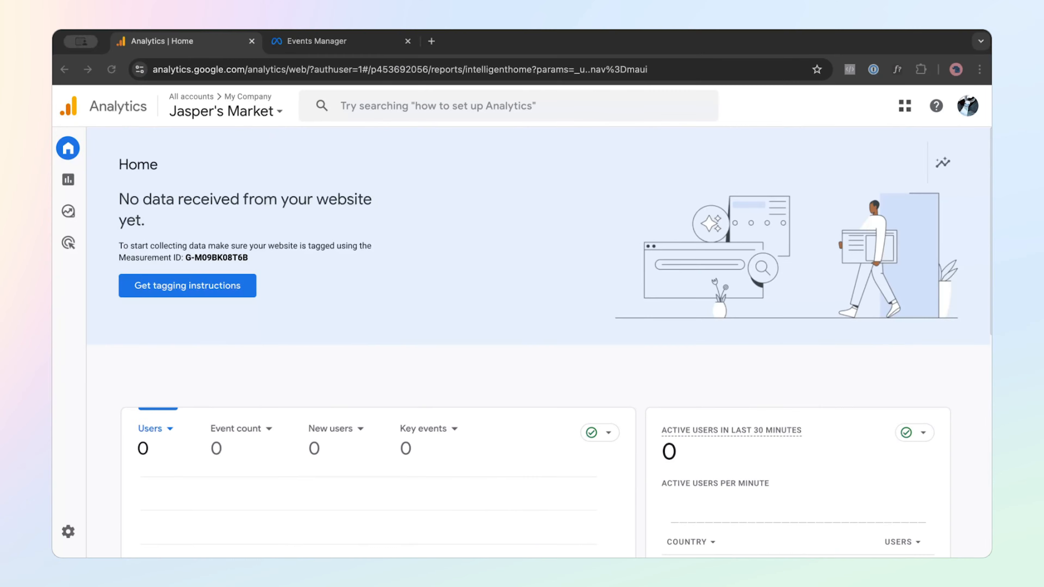
mouse_move(228, 297)
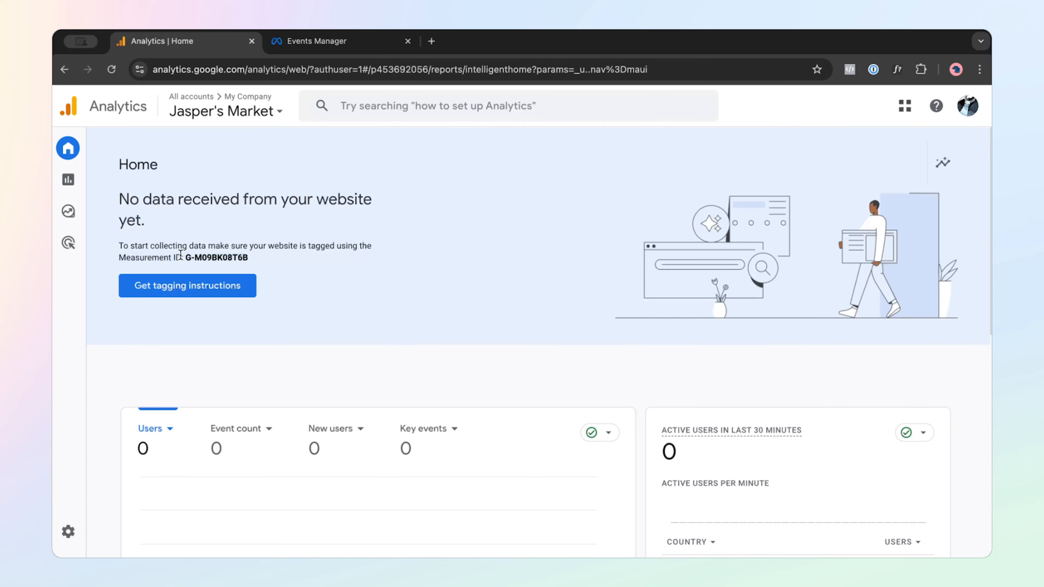
In Analytics Admin > Data streams, open the Jasper's Market web stream and copy its Measurement ID.
click(68, 532)
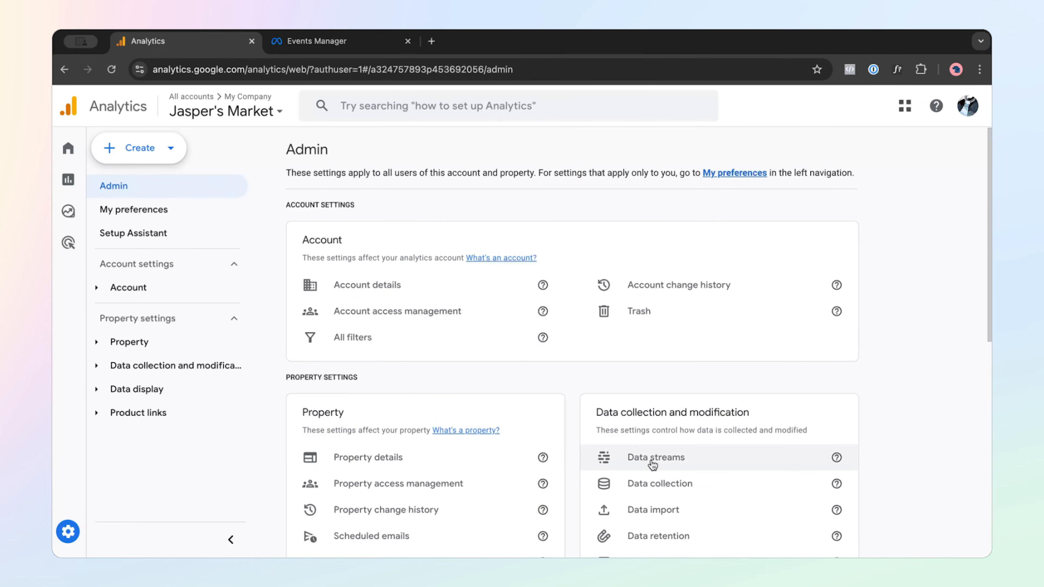
click(656, 458)
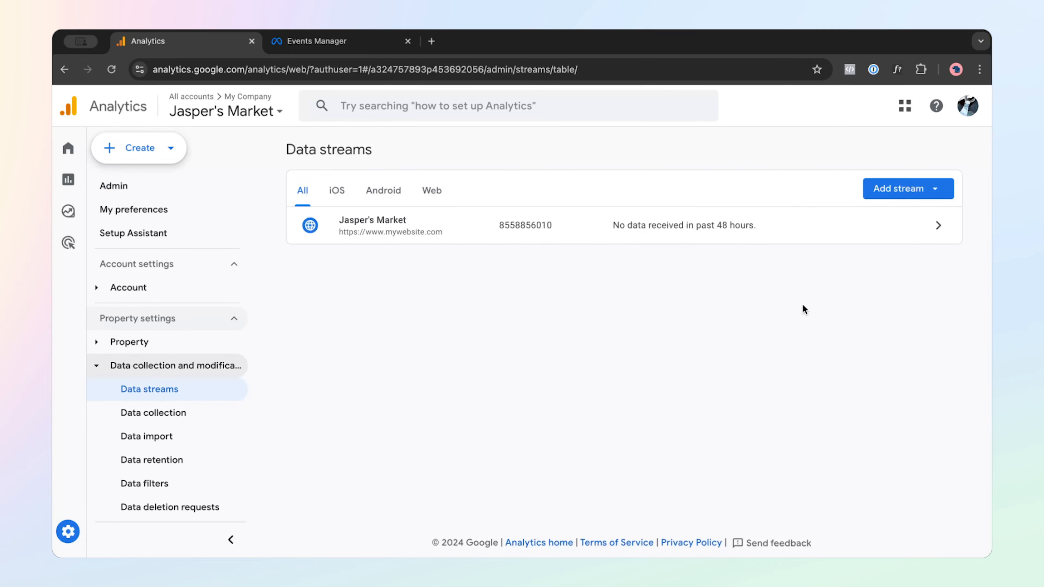
click(599, 225)
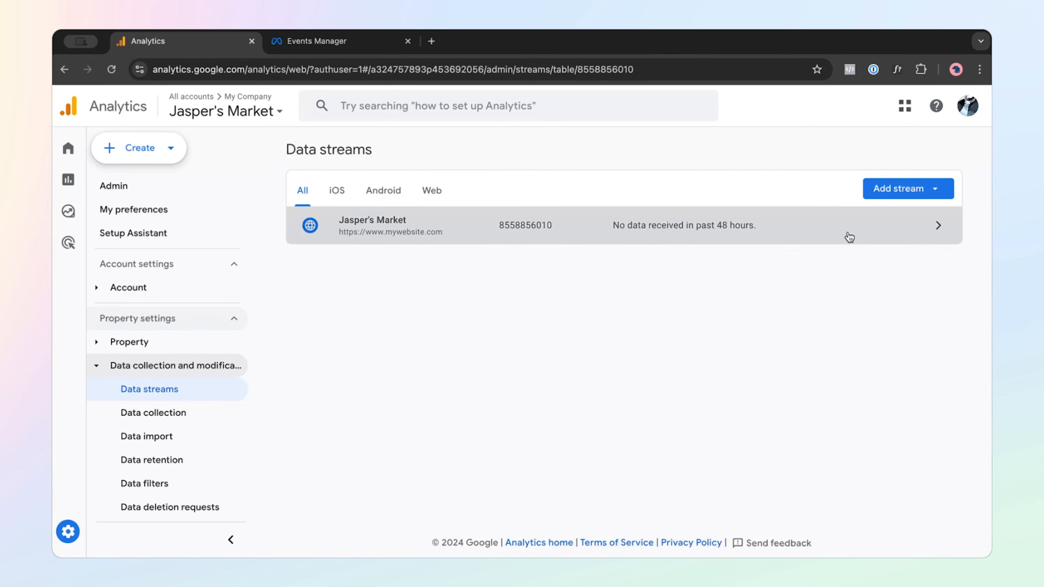
click(599, 225)
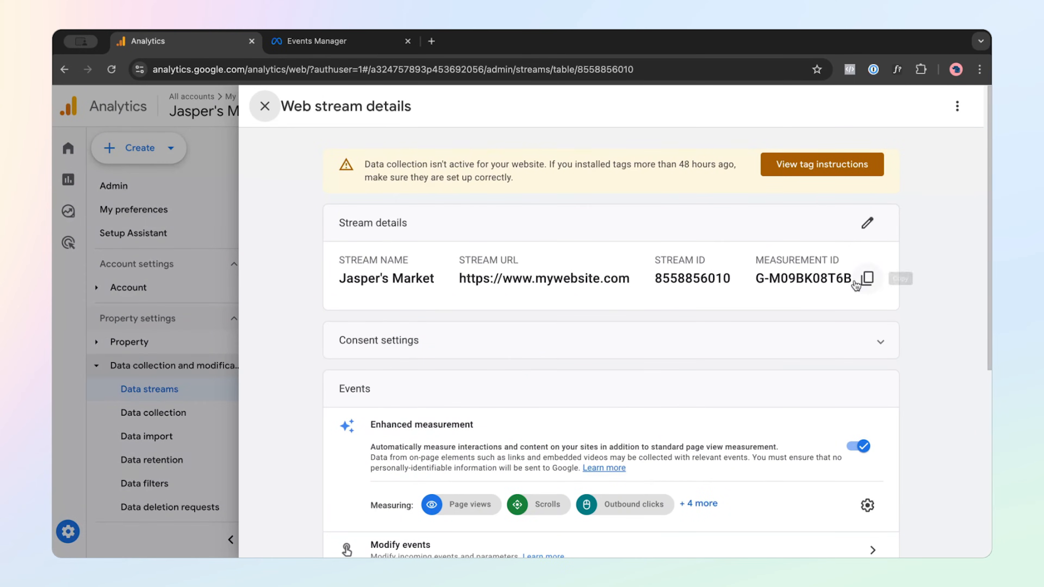
click(867, 279)
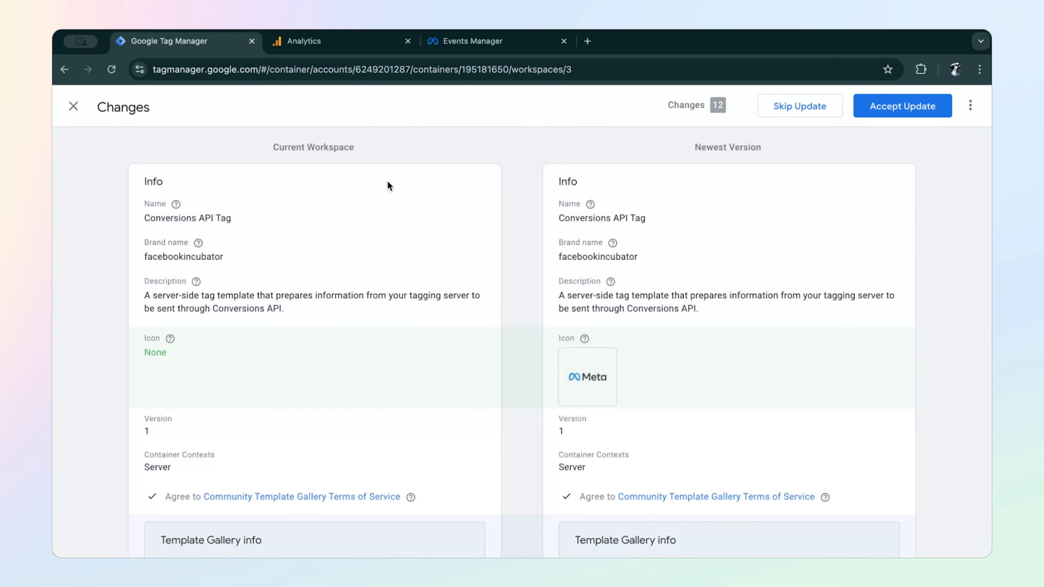
mouse_move(630, 275)
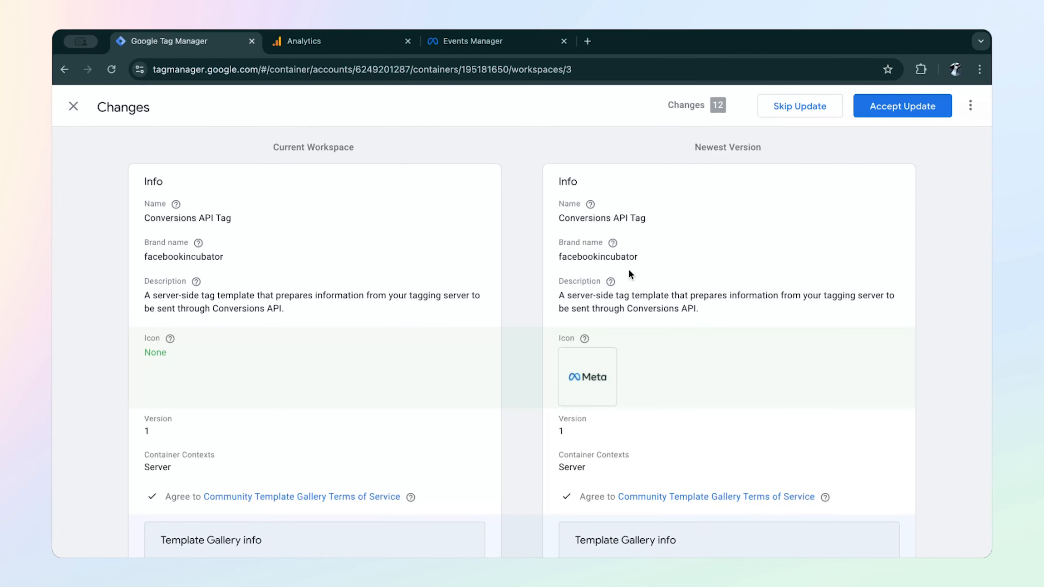
mouse_move(732, 321)
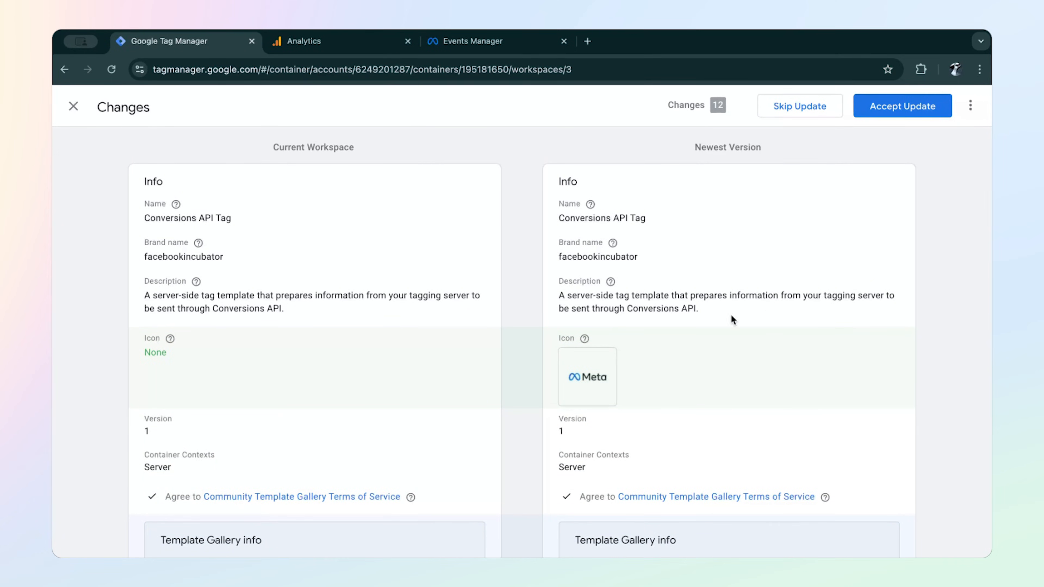
Accept the Conversions API Tag template update and close the template updates panel.
click(902, 106)
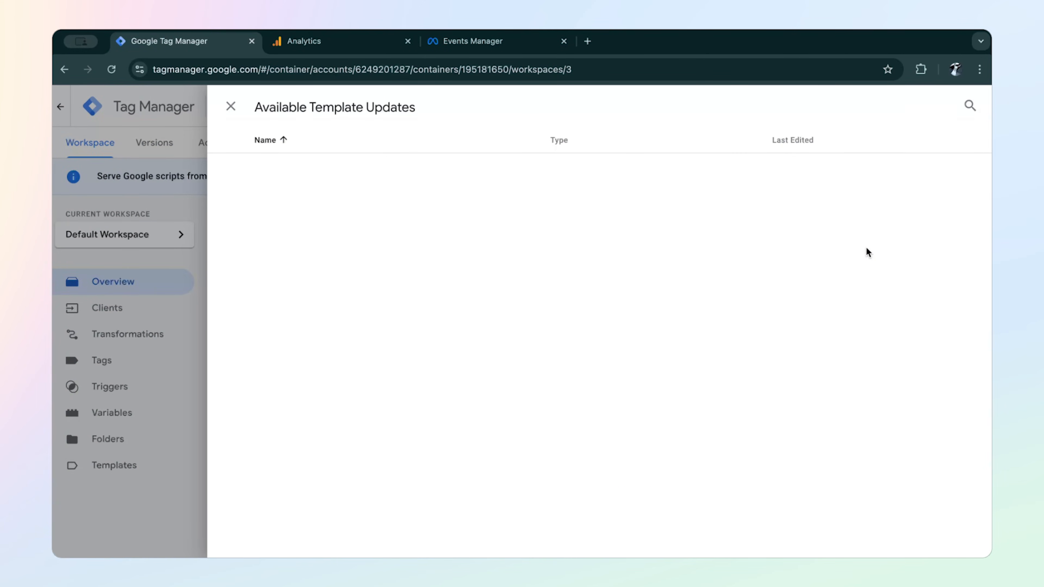
click(230, 107)
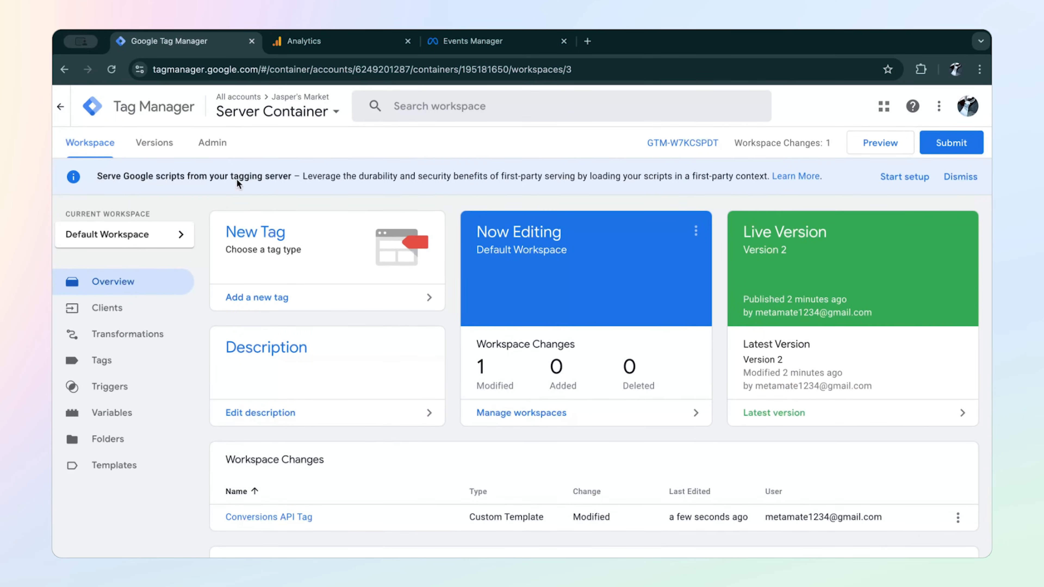
Enable Extend Meta Pixel cookies and Event Enhancement on the FB_CONVERSIONS_API tag and save it.
click(102, 360)
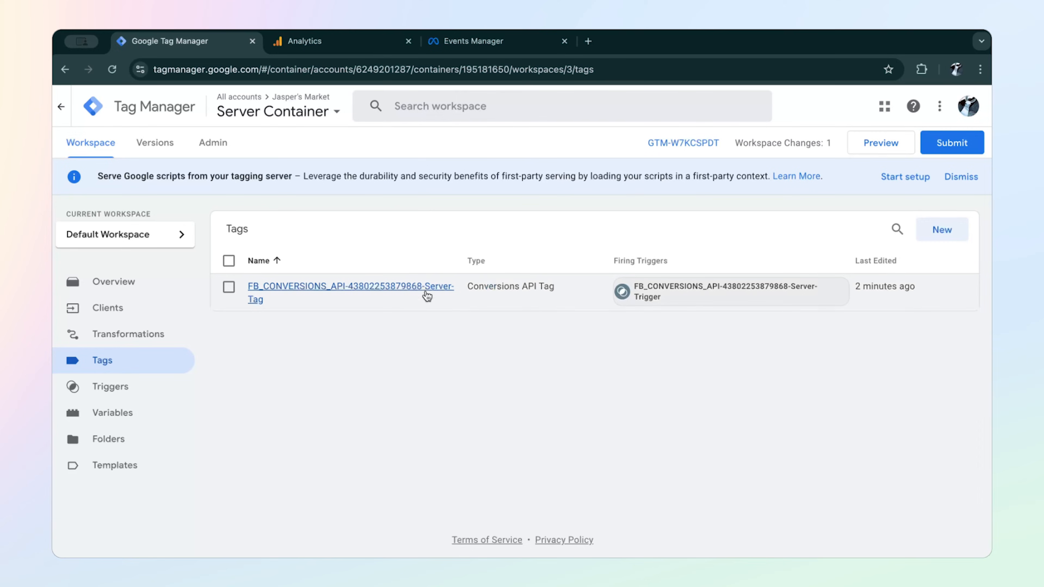
click(349, 293)
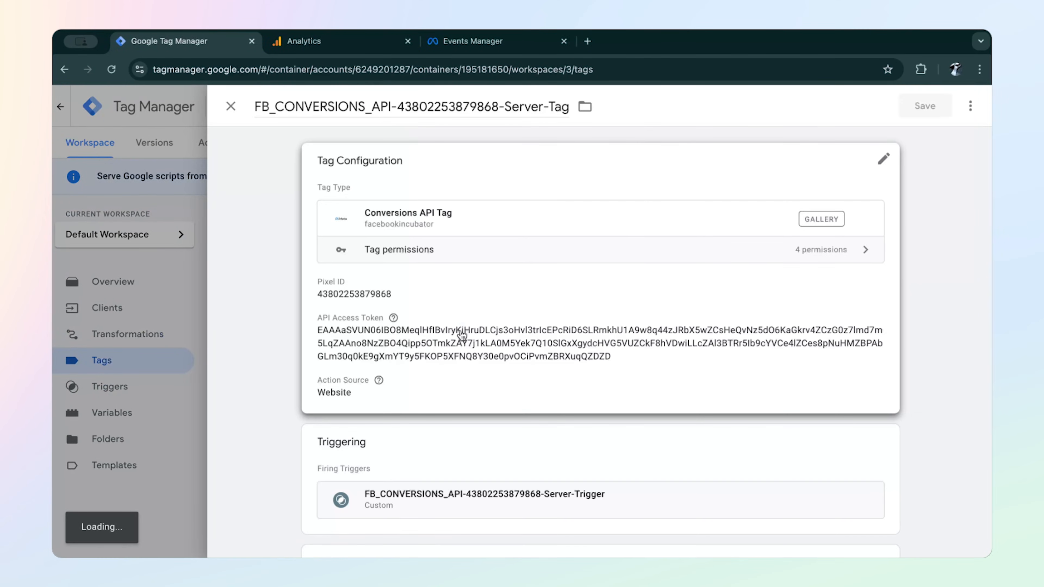
click(883, 159)
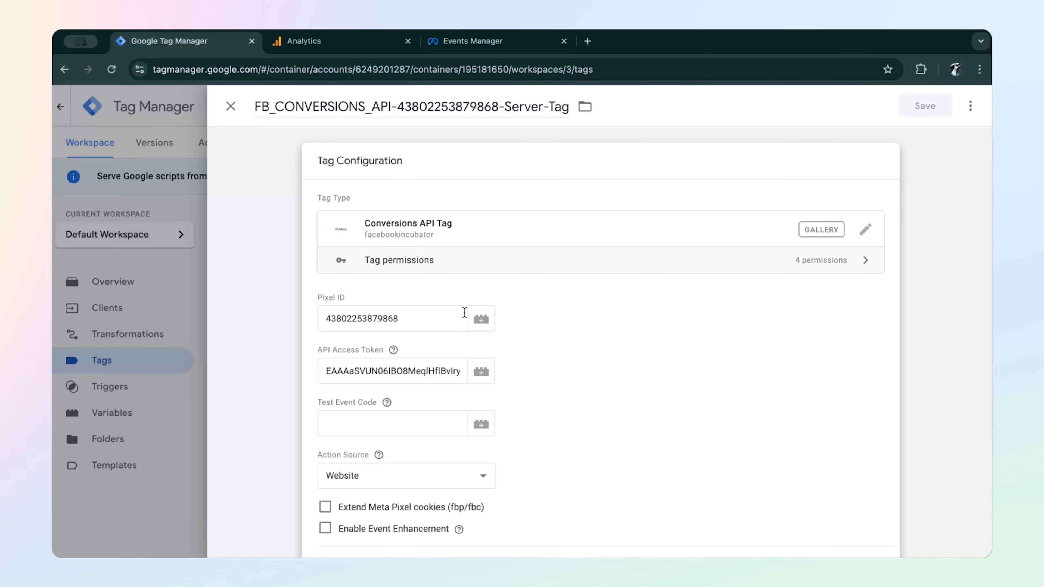
click(325, 507)
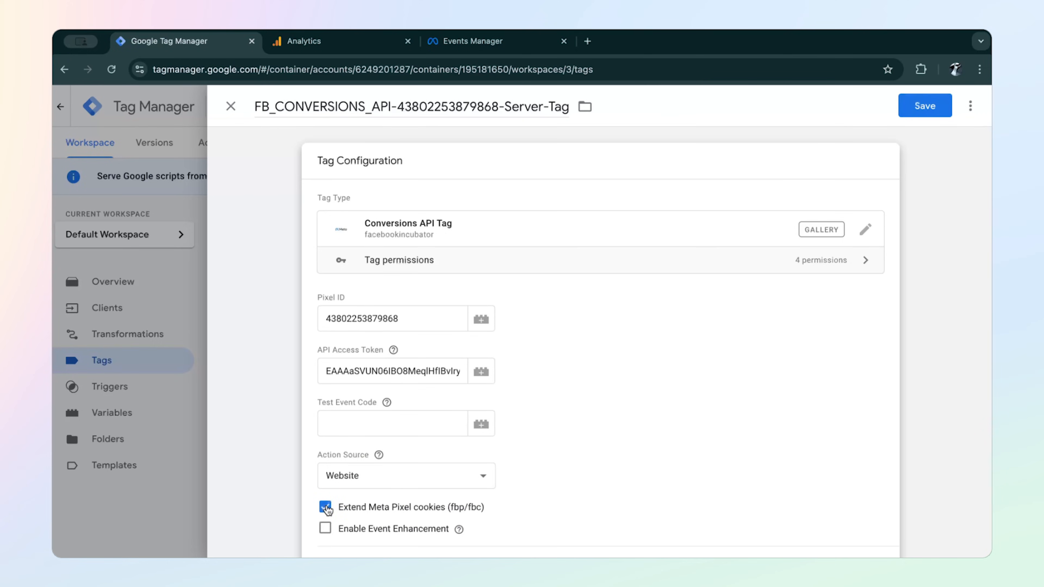
click(325, 529)
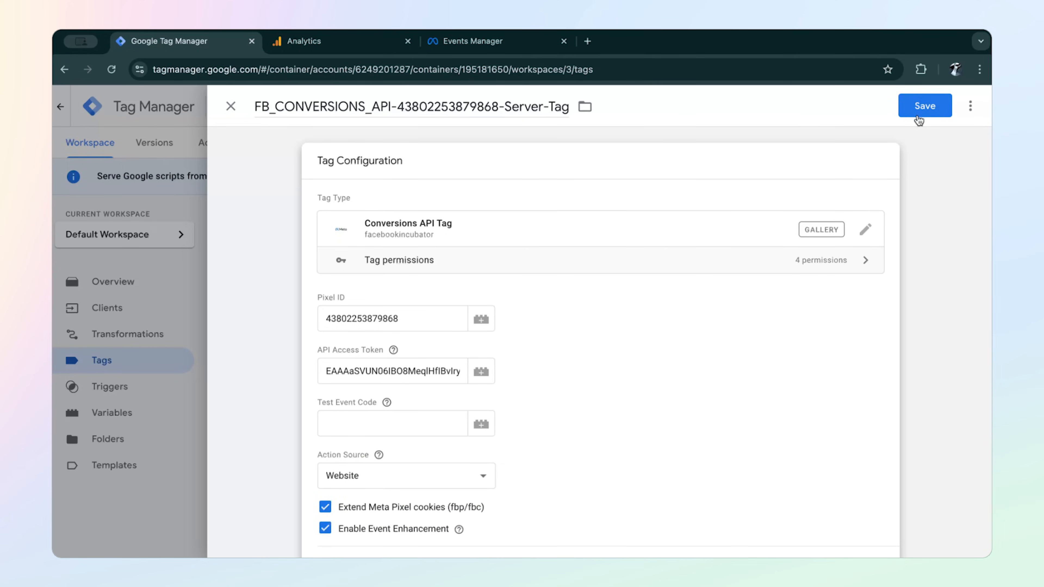
click(924, 105)
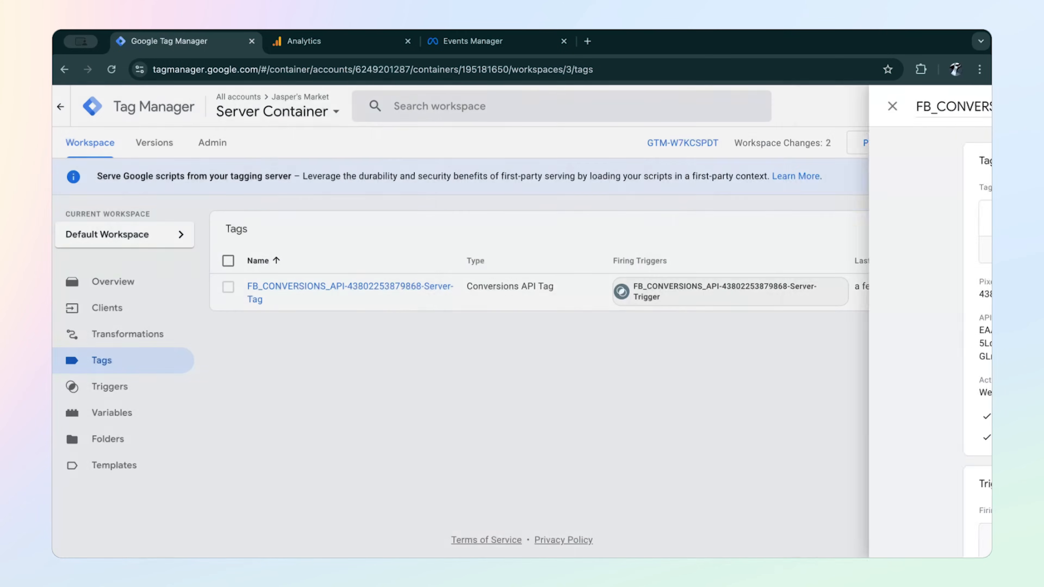
click(890, 106)
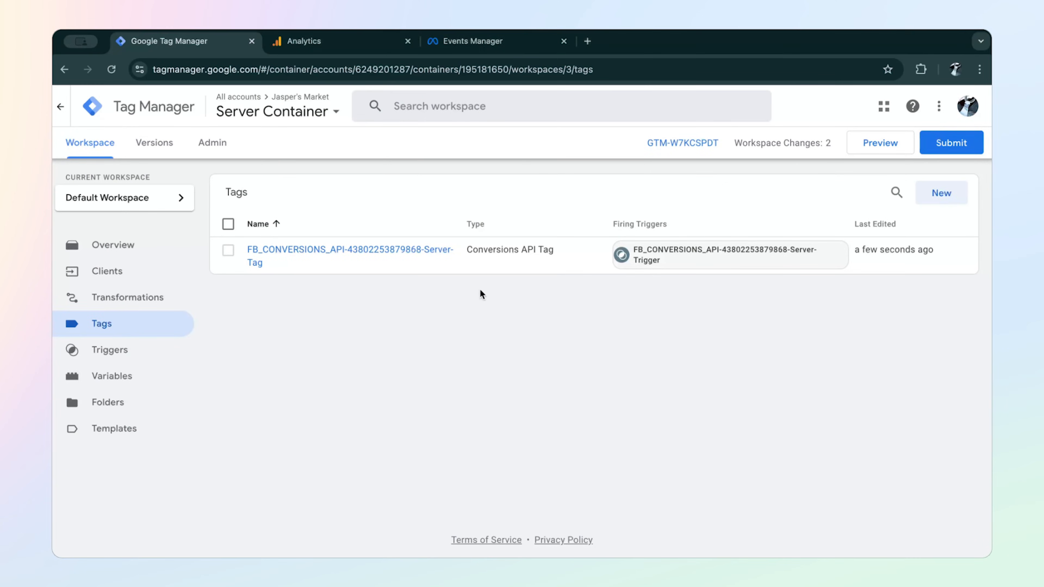
Reopen the Conversions API server tag and select its Pixel ID value.
click(349, 250)
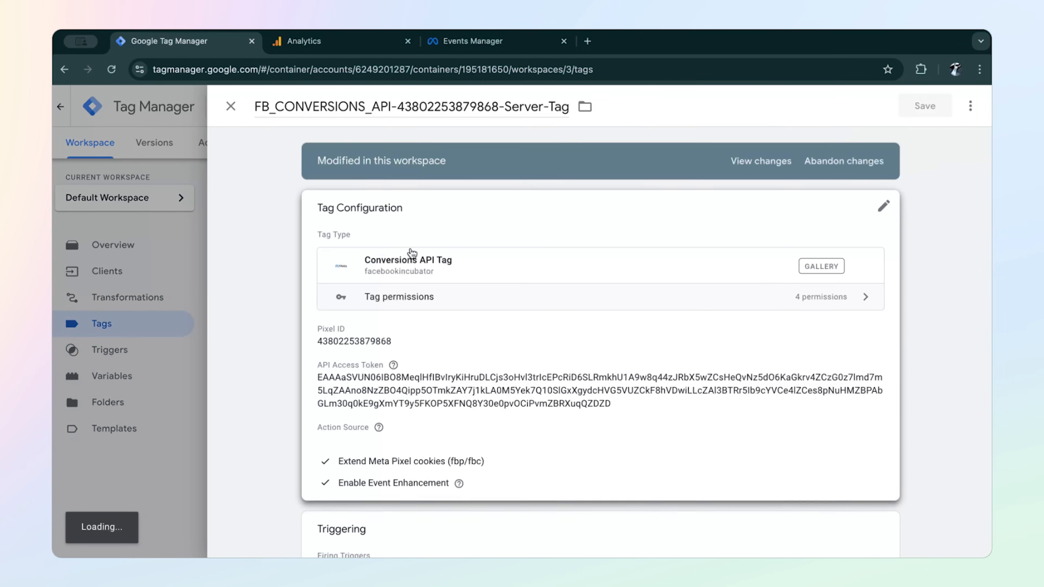
scroll(down, 3)
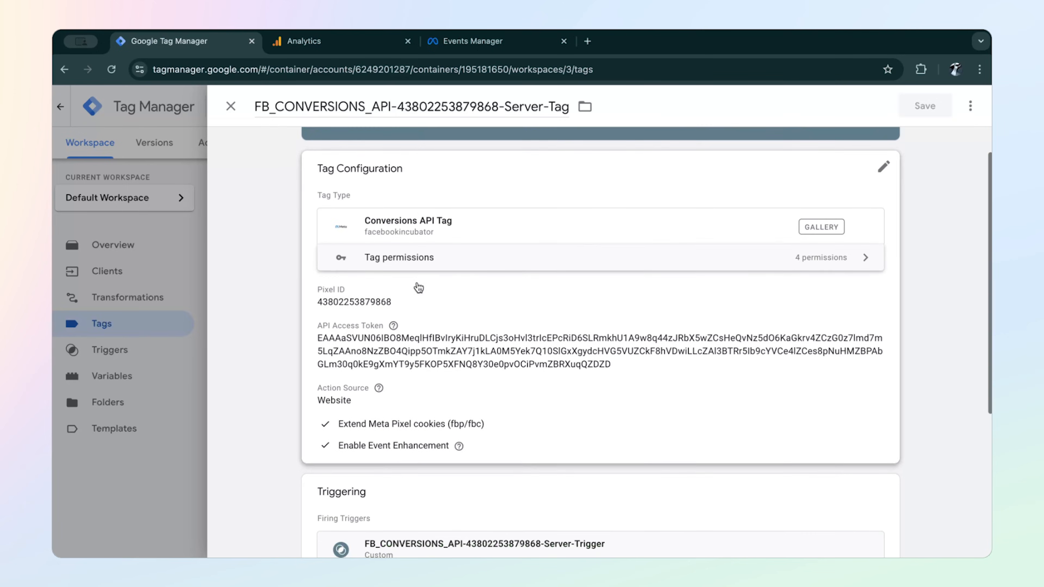
click(883, 166)
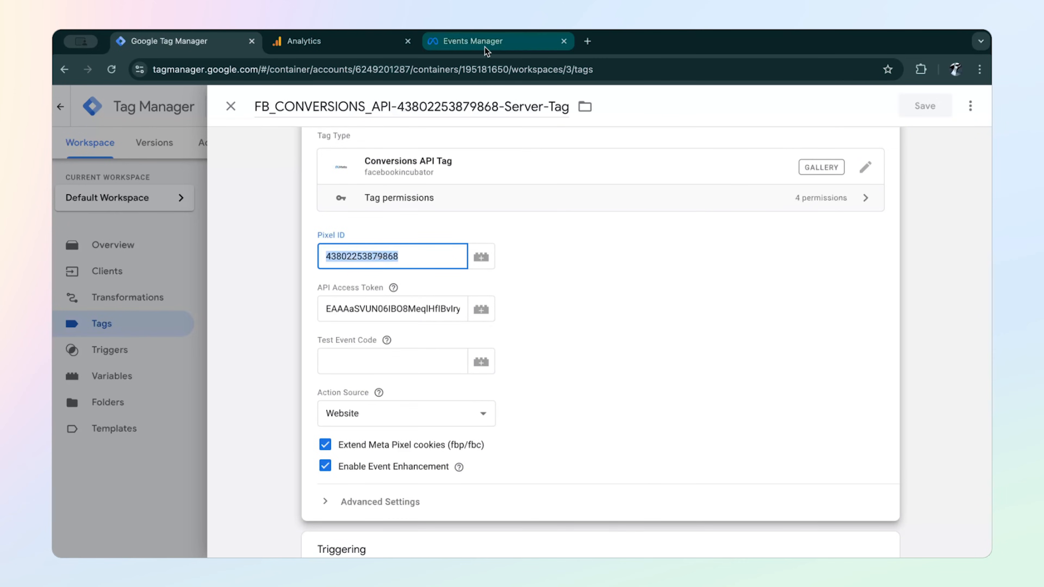
Switch to the Meta Events Manager dataset and show its Test events page with the test_event_code.
click(496, 41)
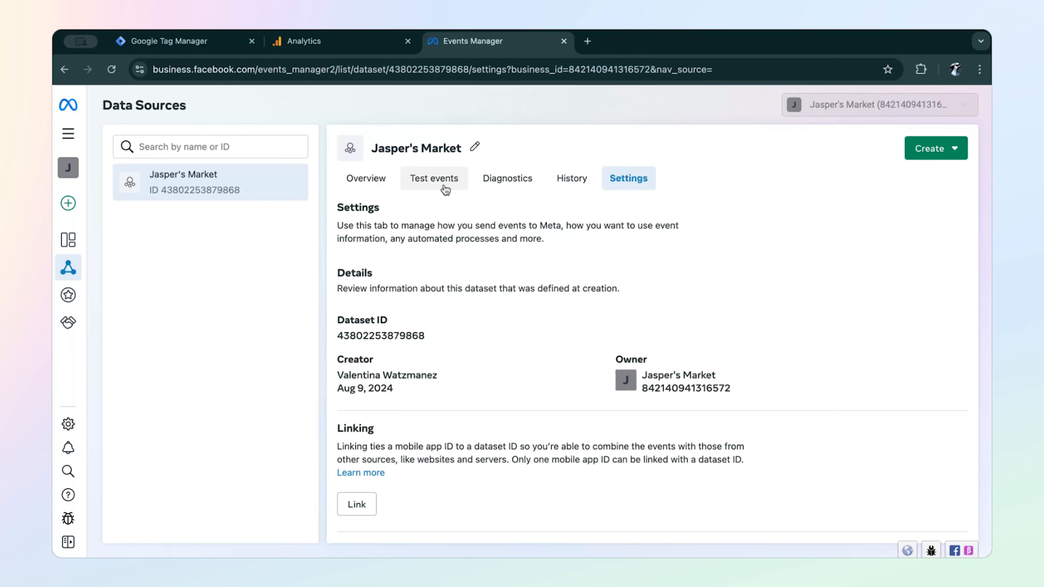
click(434, 178)
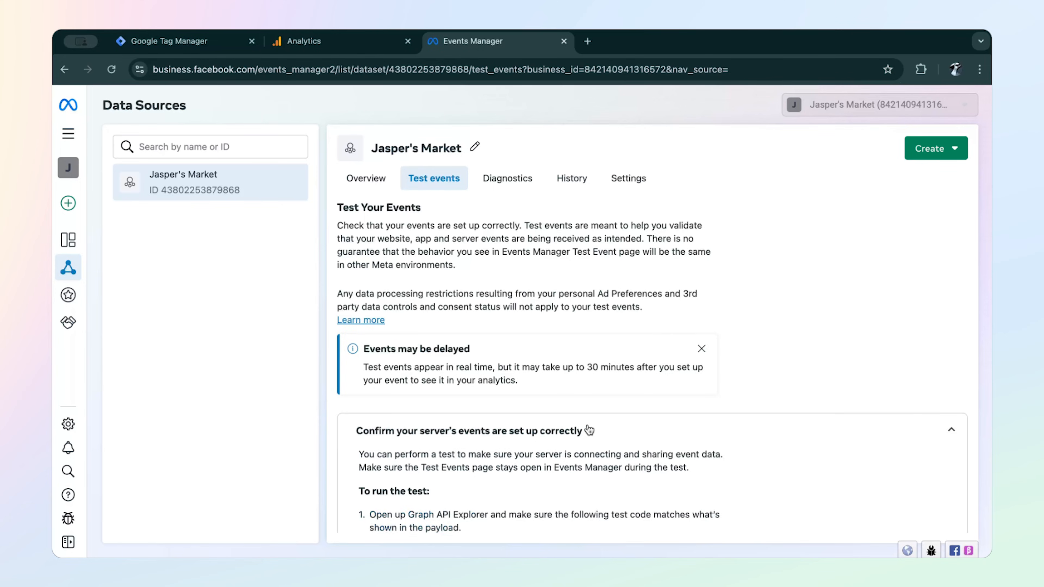
scroll(down, 3)
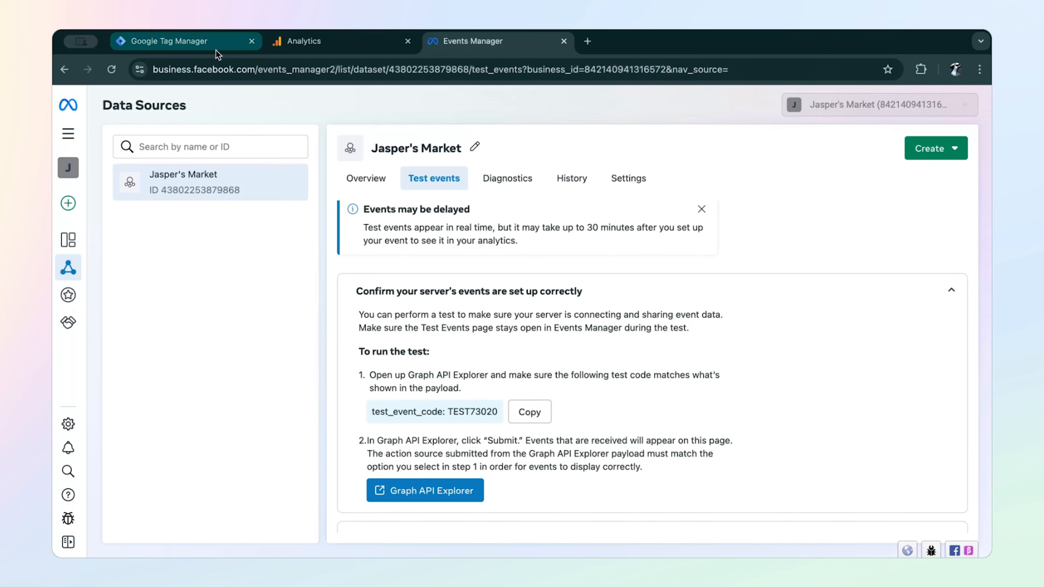
Set the tag's Test Event Code to TEST73020 and save it.
click(180, 41)
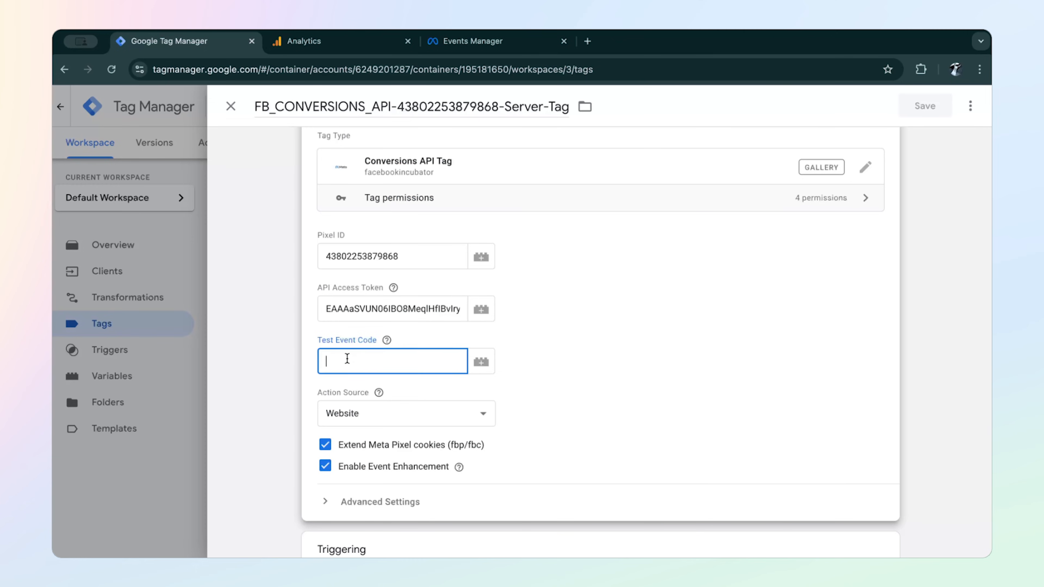
text(TEST73020)
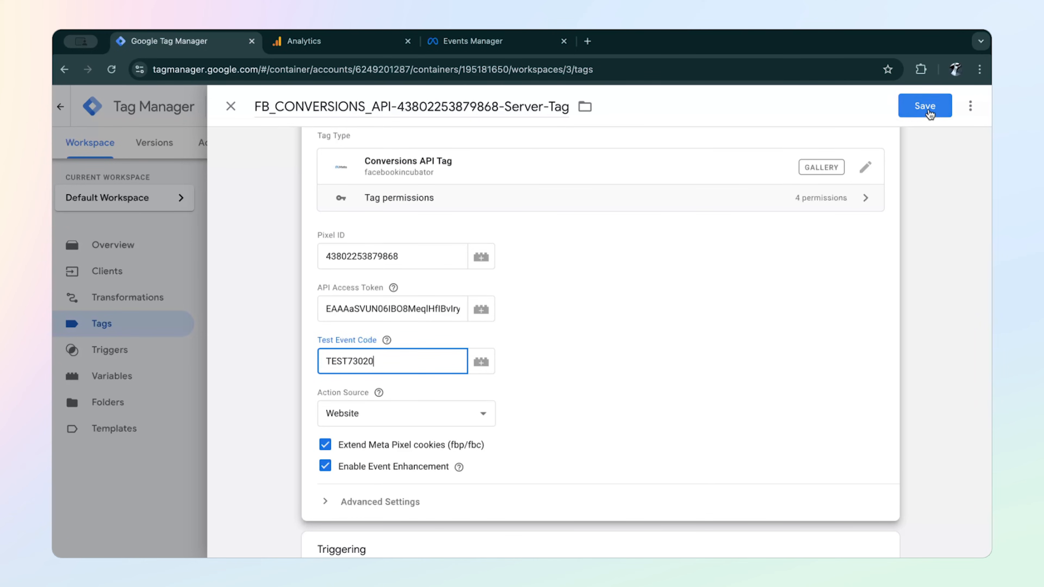
click(925, 106)
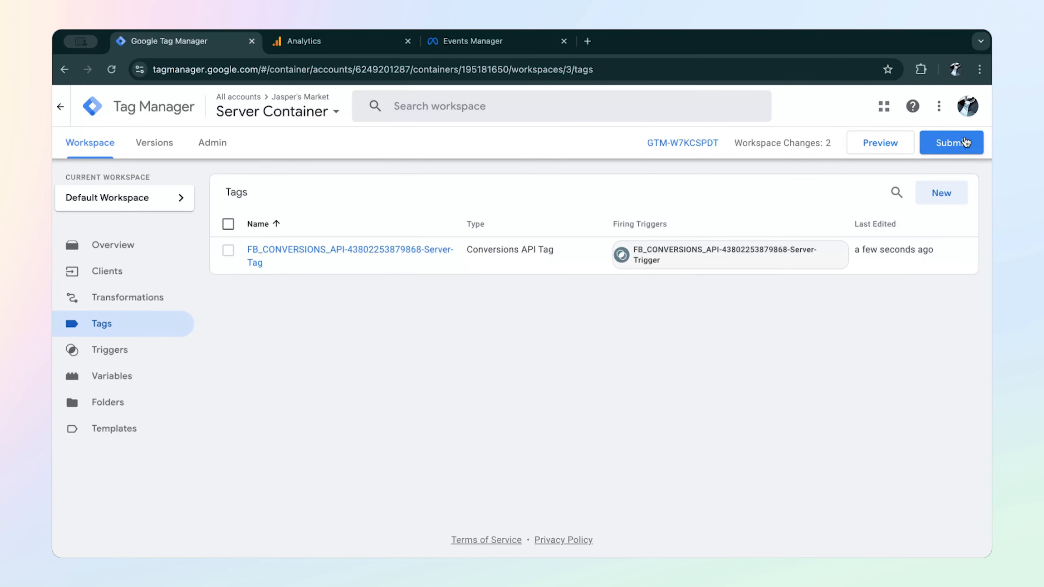
Submit and publish the server container without a description so Version 3 is live.
click(951, 142)
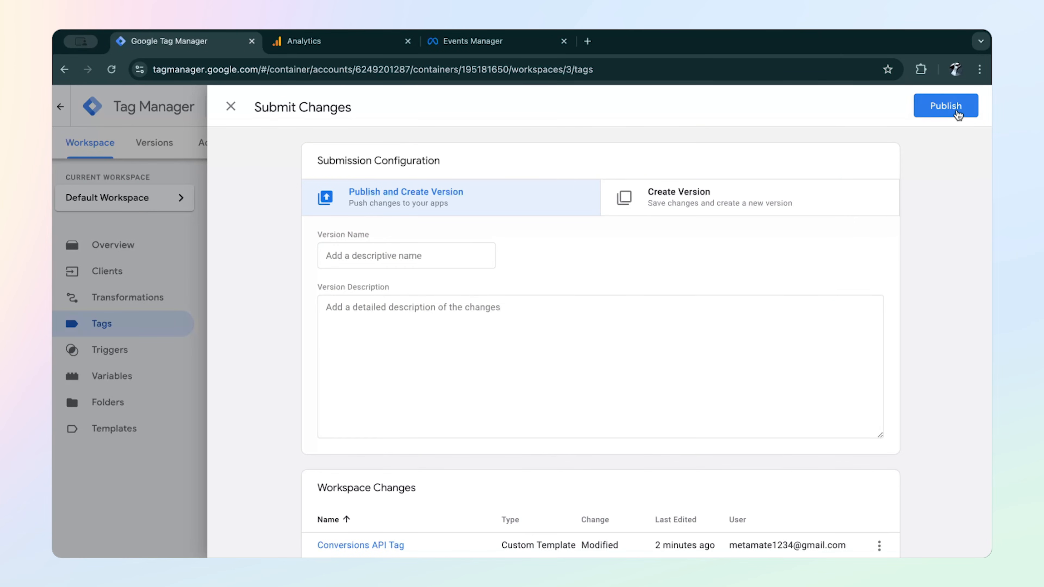
click(945, 105)
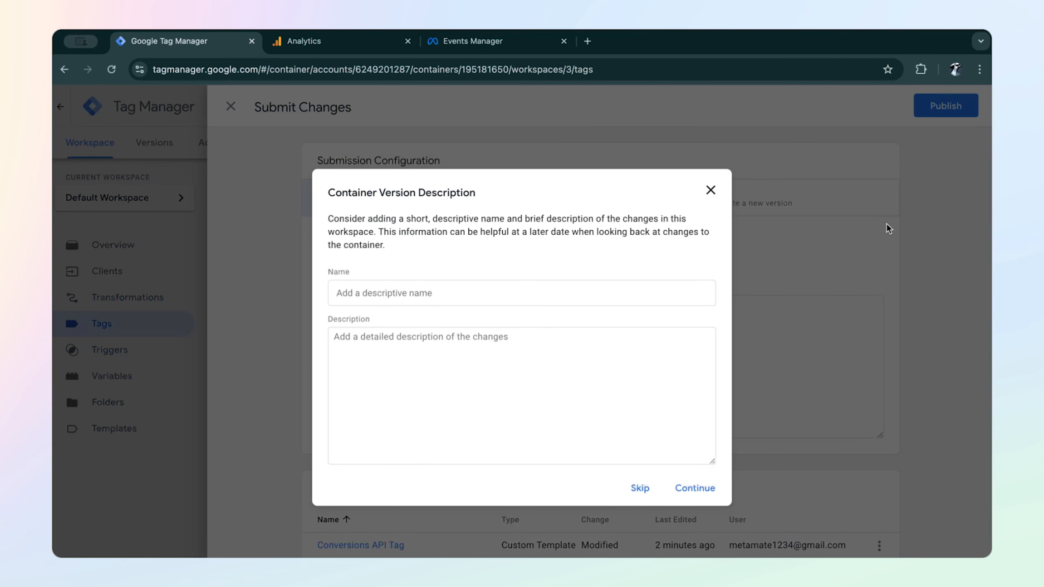
click(639, 489)
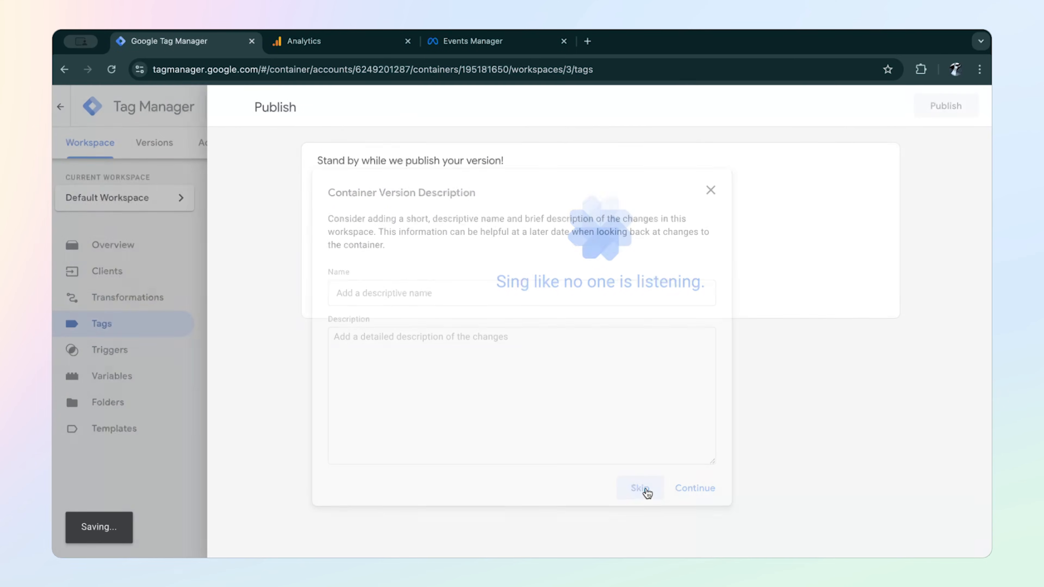
click(638, 488)
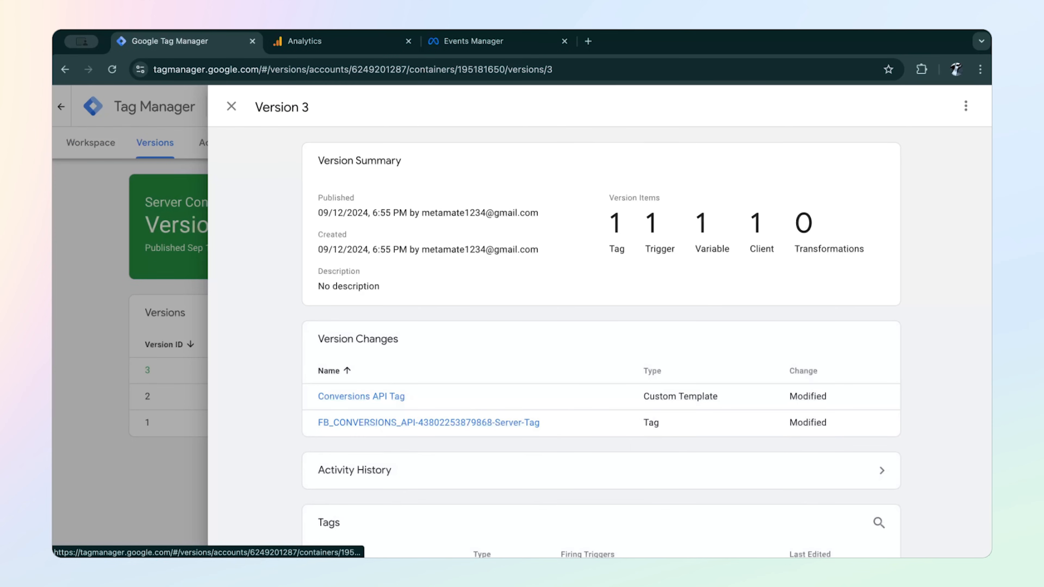
mouse_move(260, 145)
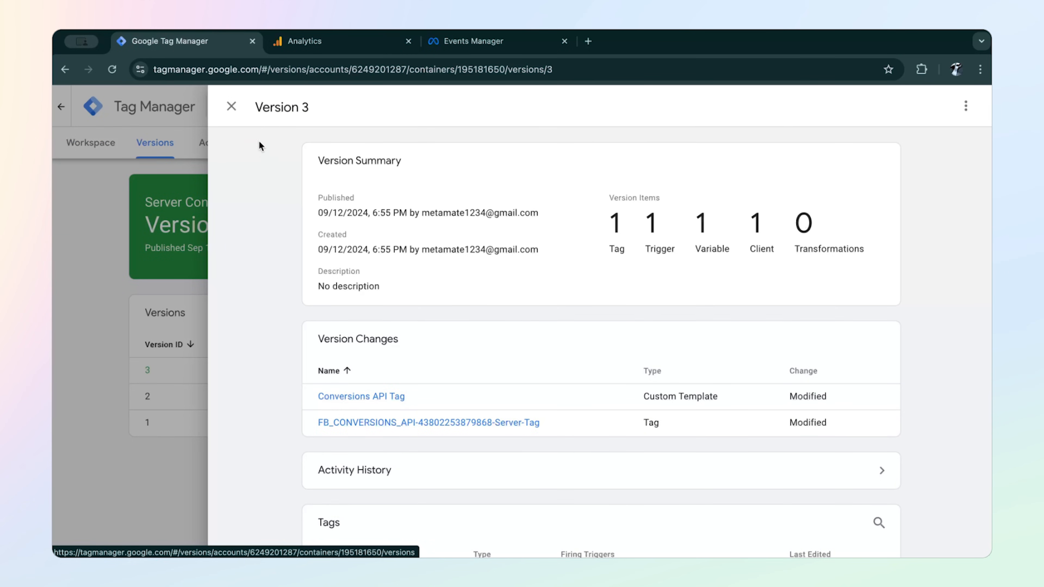
click(229, 107)
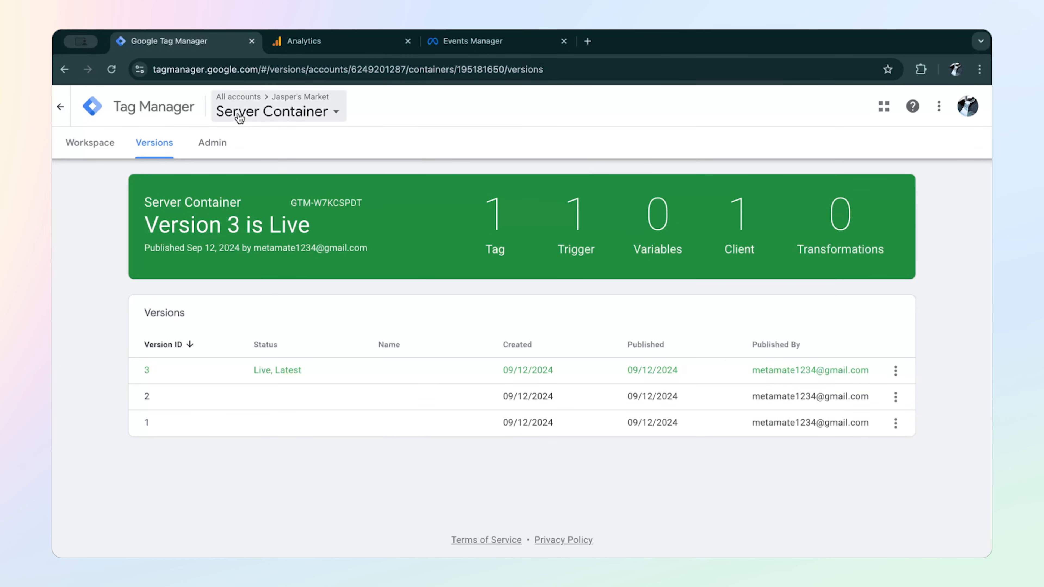
Clear the Test Event Code from the Conversions API tag and save it.
click(90, 143)
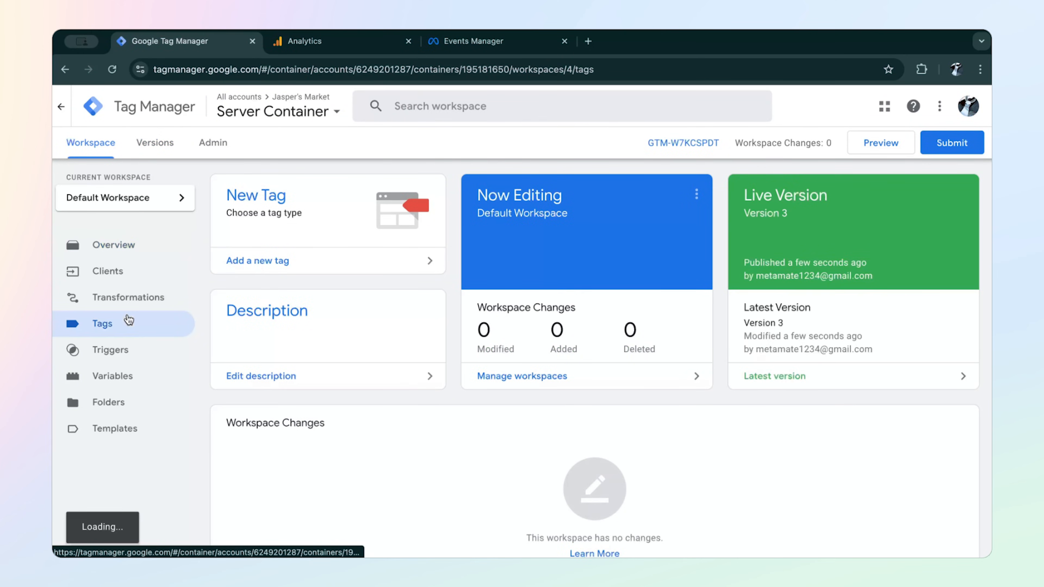
click(103, 324)
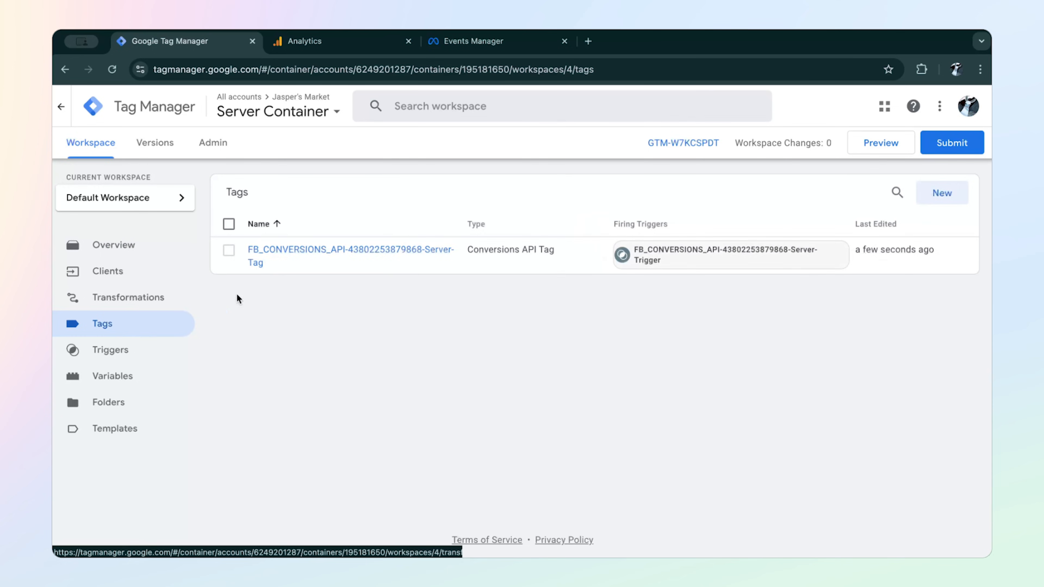
click(351, 256)
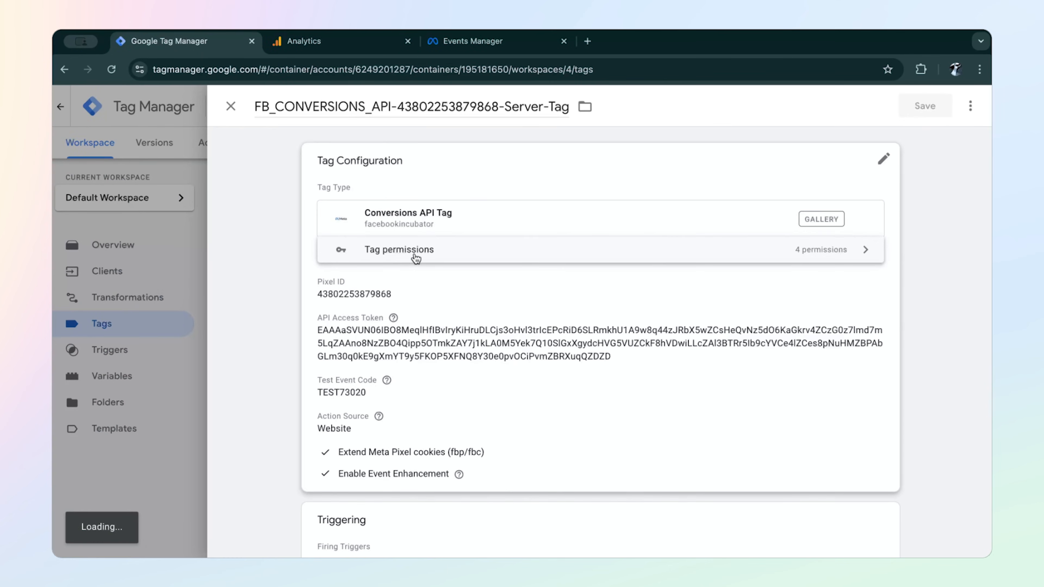
click(882, 159)
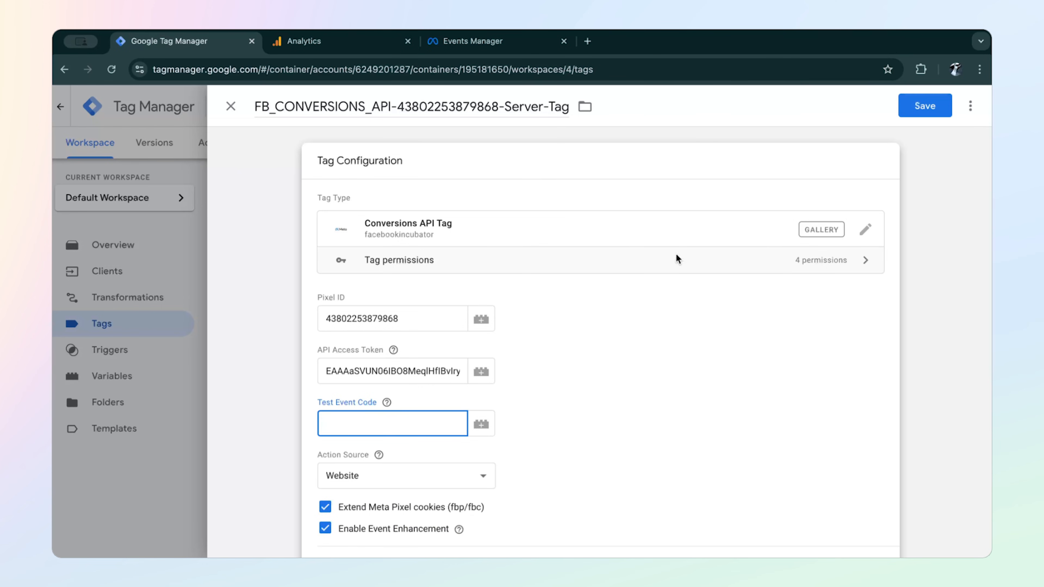
click(925, 105)
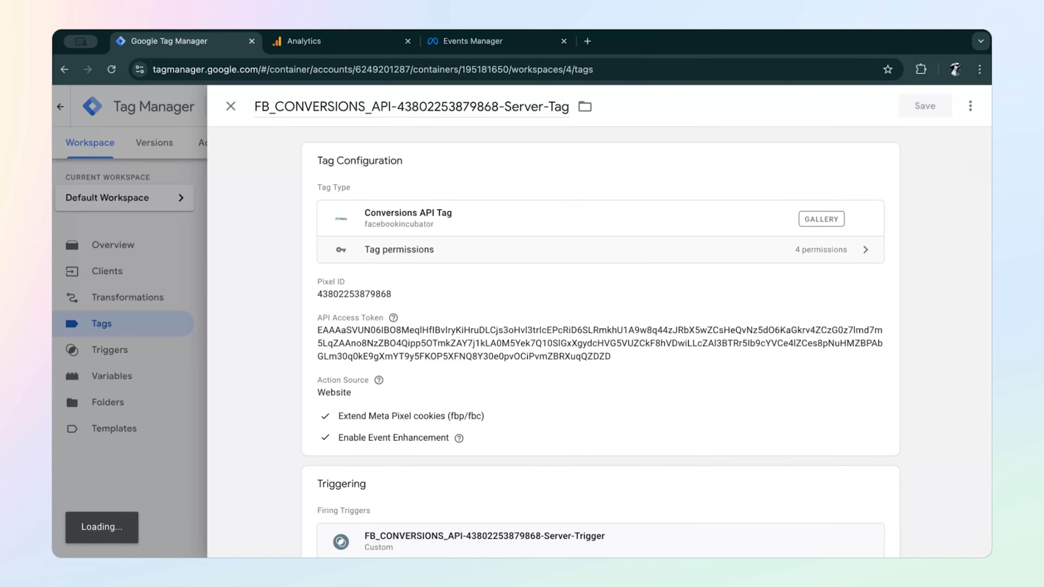
Submit and publish the container without a description so Version 4 is live.
click(229, 106)
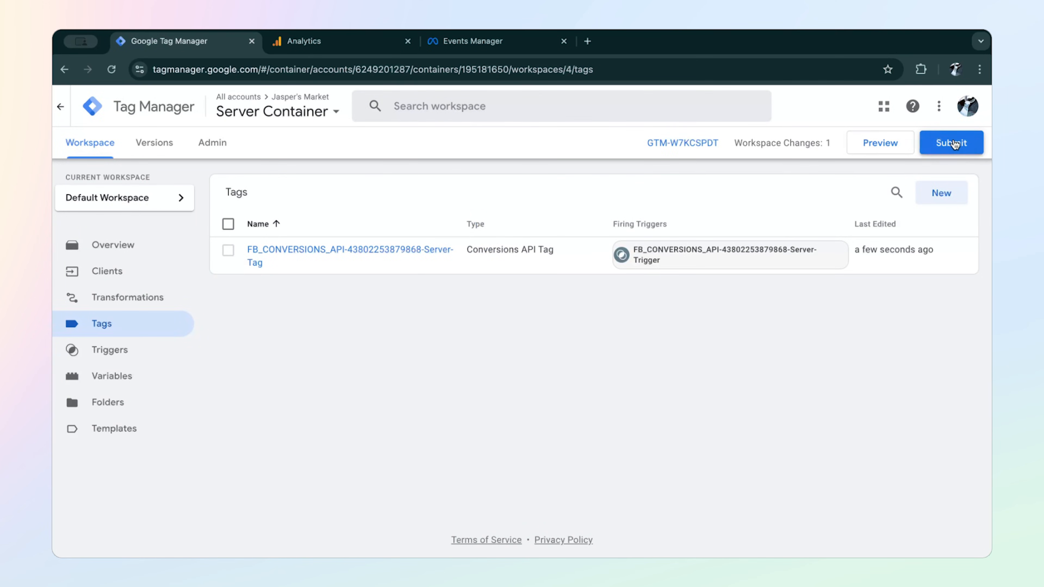
click(952, 142)
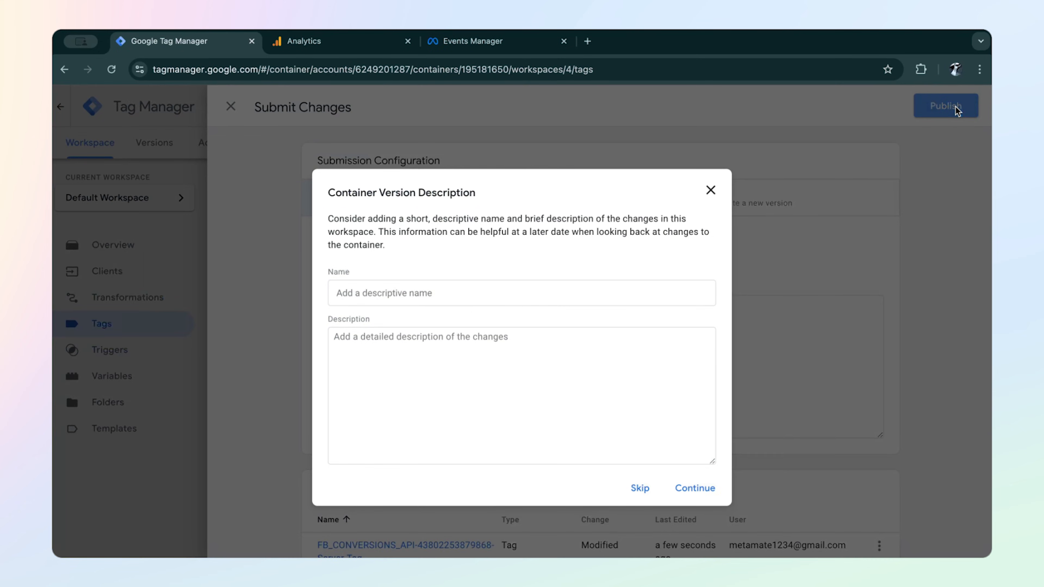
click(638, 488)
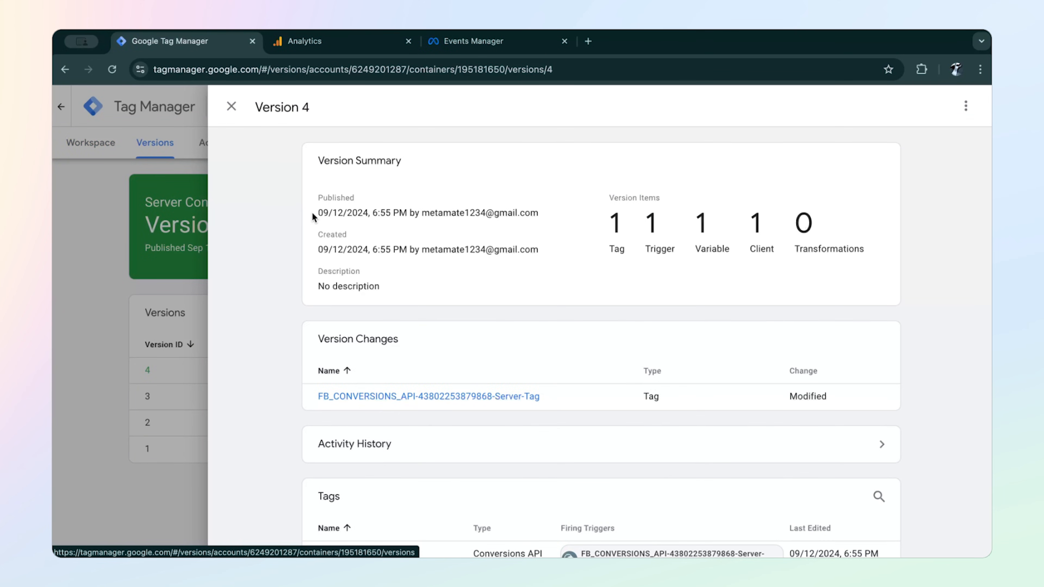
click(231, 106)
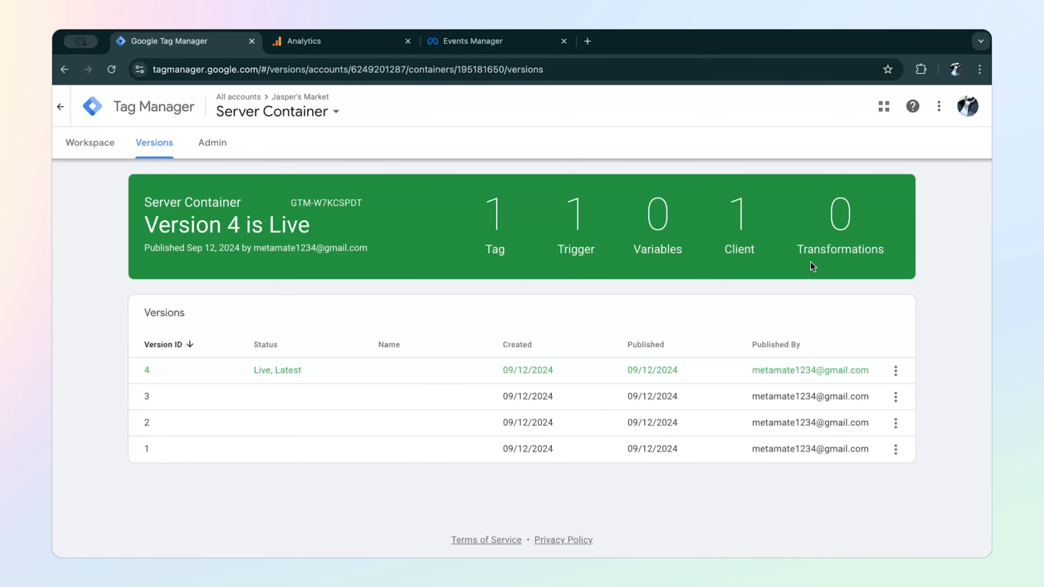
Return to the workspace overview showing Version 4 live with zero pending changes.
click(90, 143)
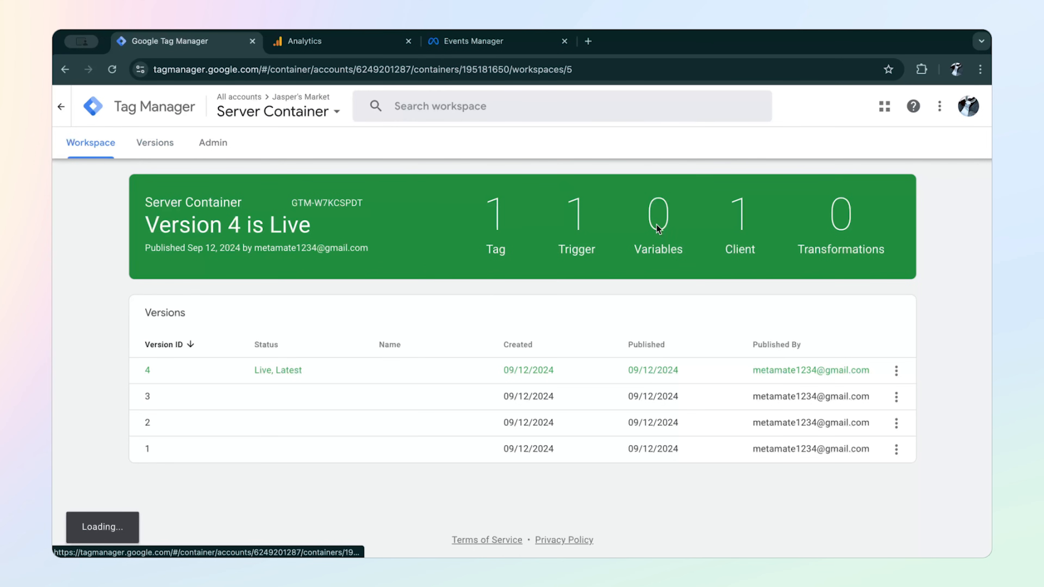
click(90, 143)
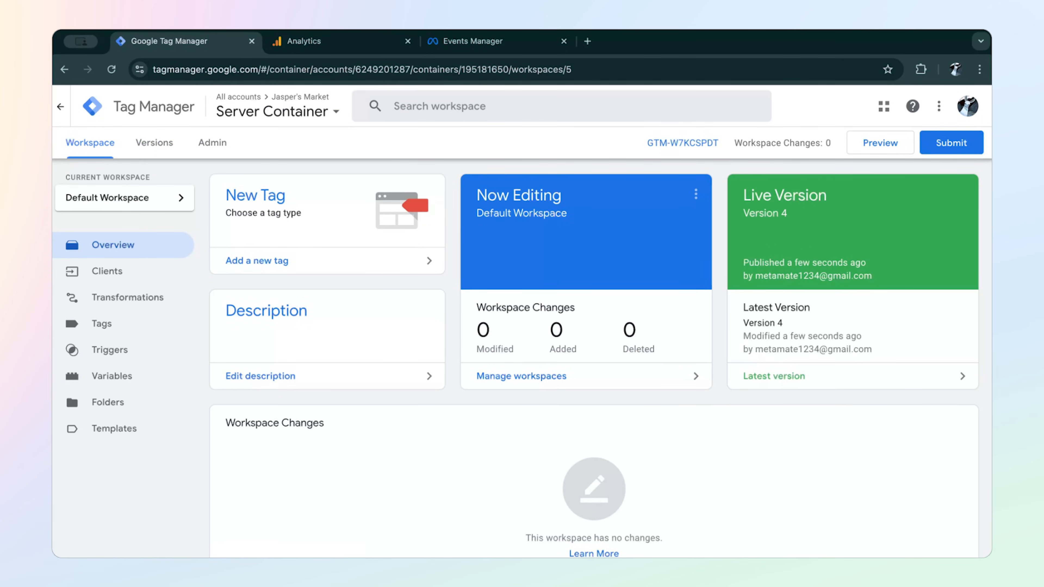